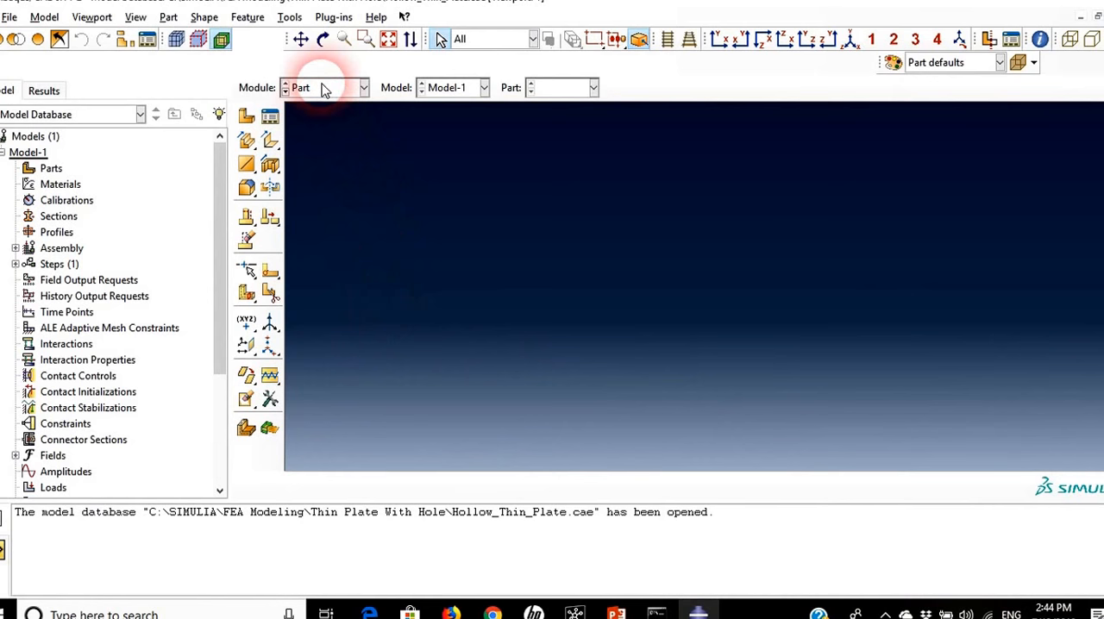
Step: Create a deformable 2D planar shell part named Plate1 and enter its sketch
left_click(245, 117)
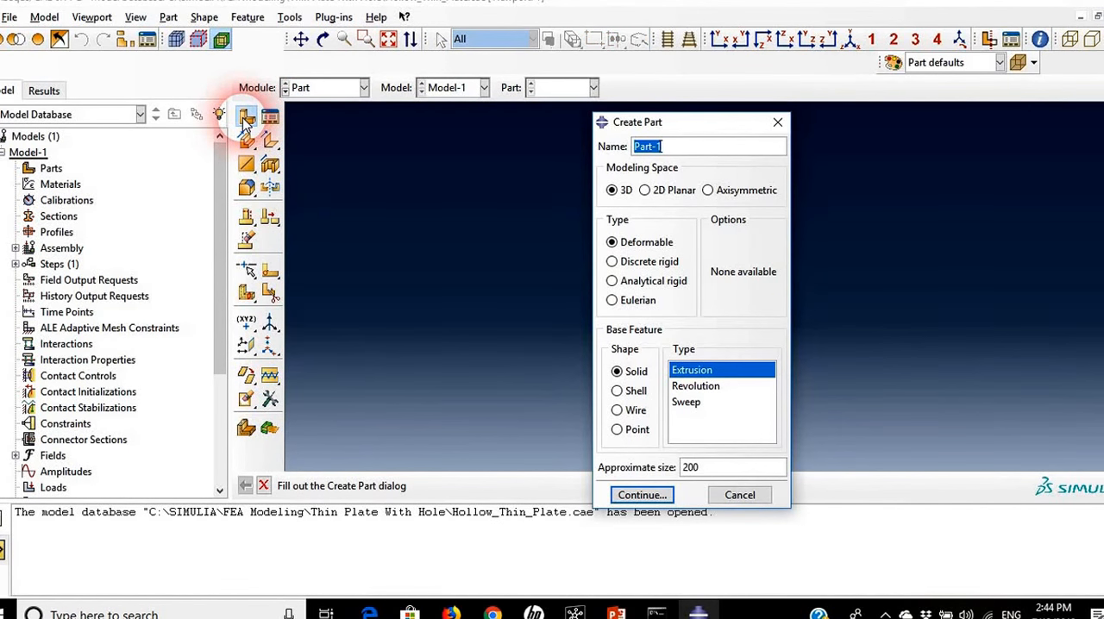
type("Plate1")
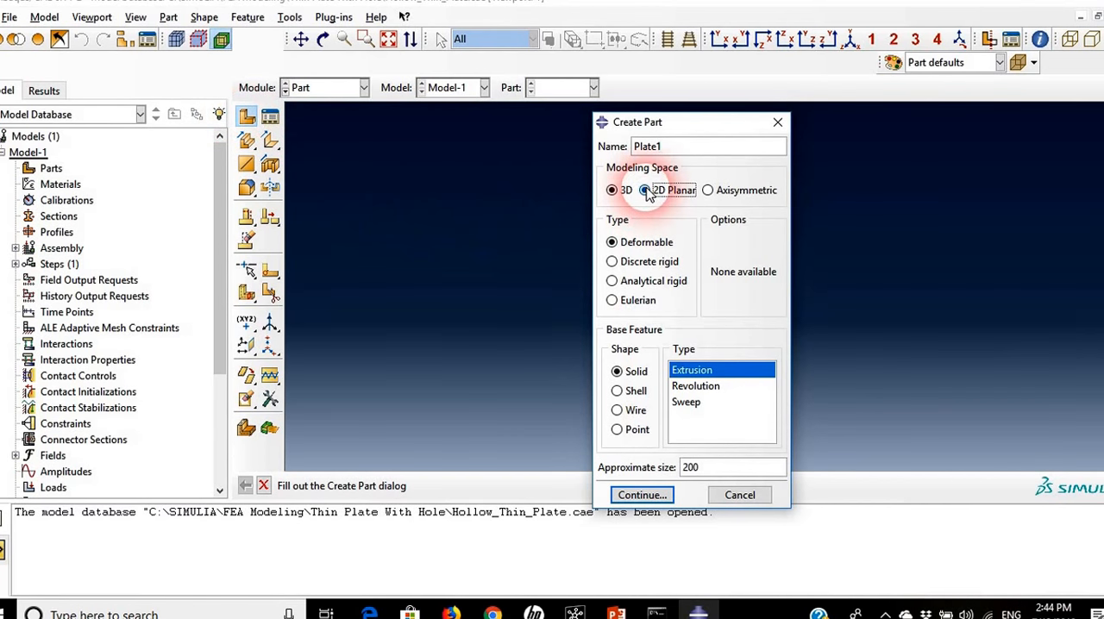
left_click(645, 190)
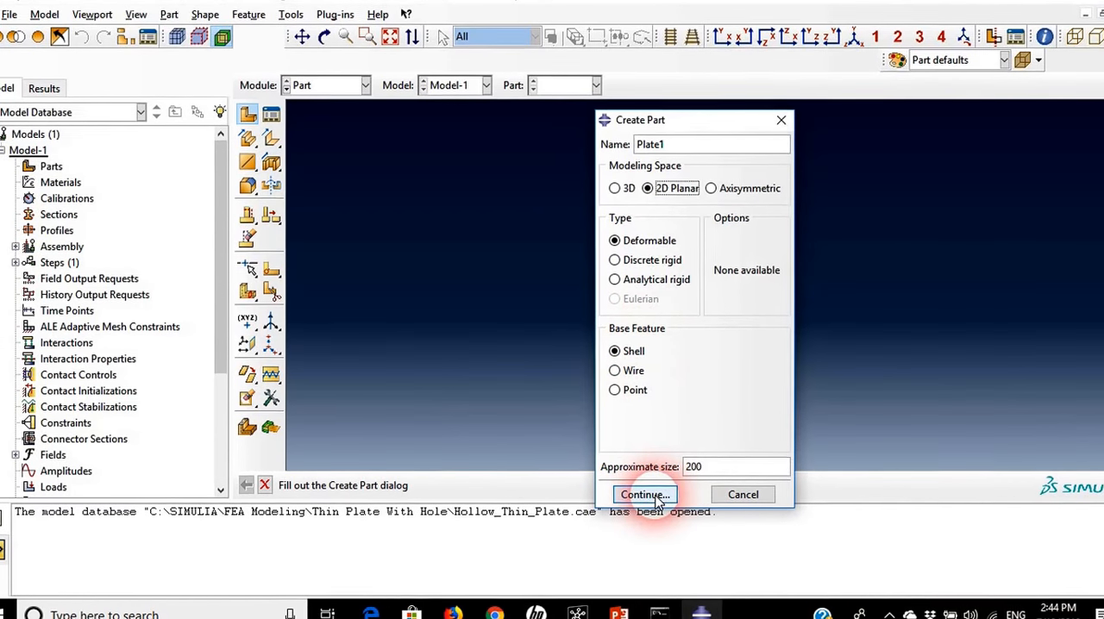
left_click(644, 493)
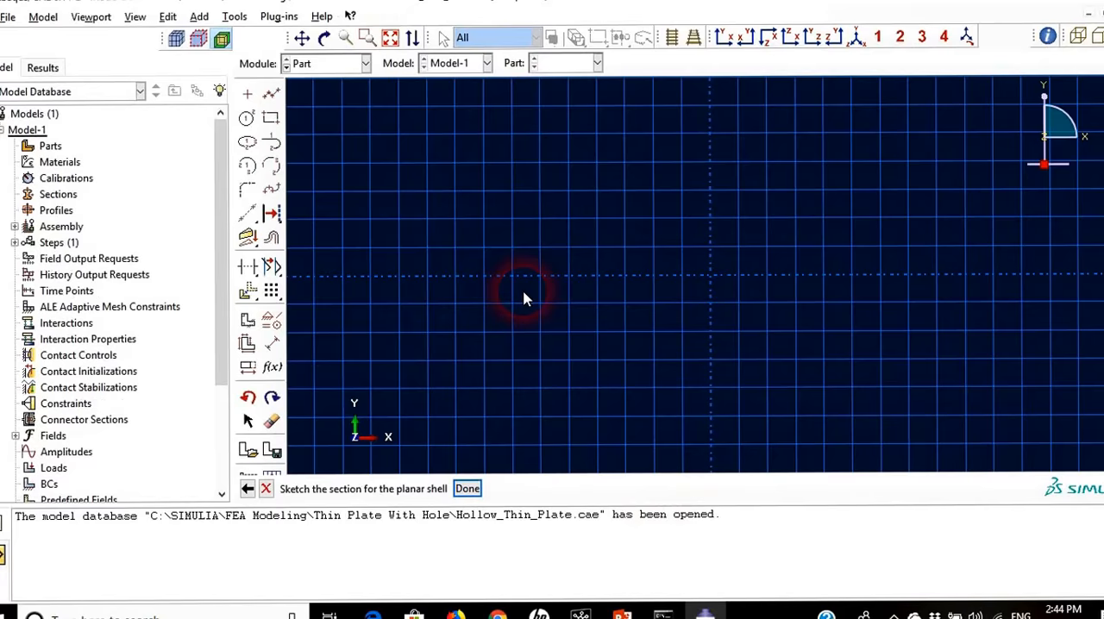
Step: Draw an arc centred at 0,0 from (0,20) to (20,0) as the hole edge
left_click(247, 166)
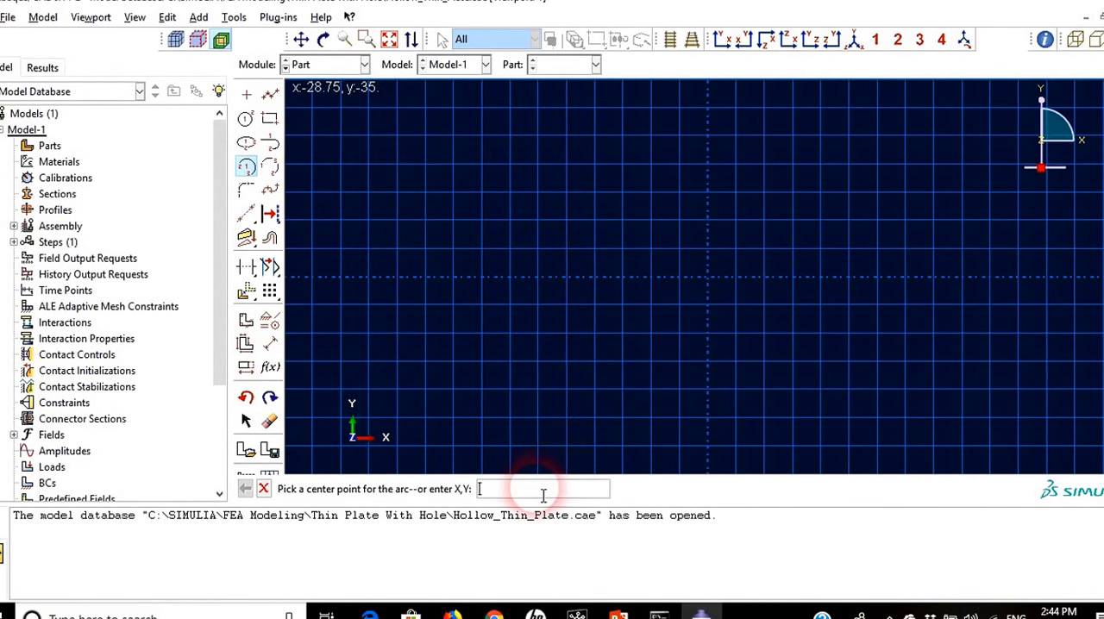
type("0")
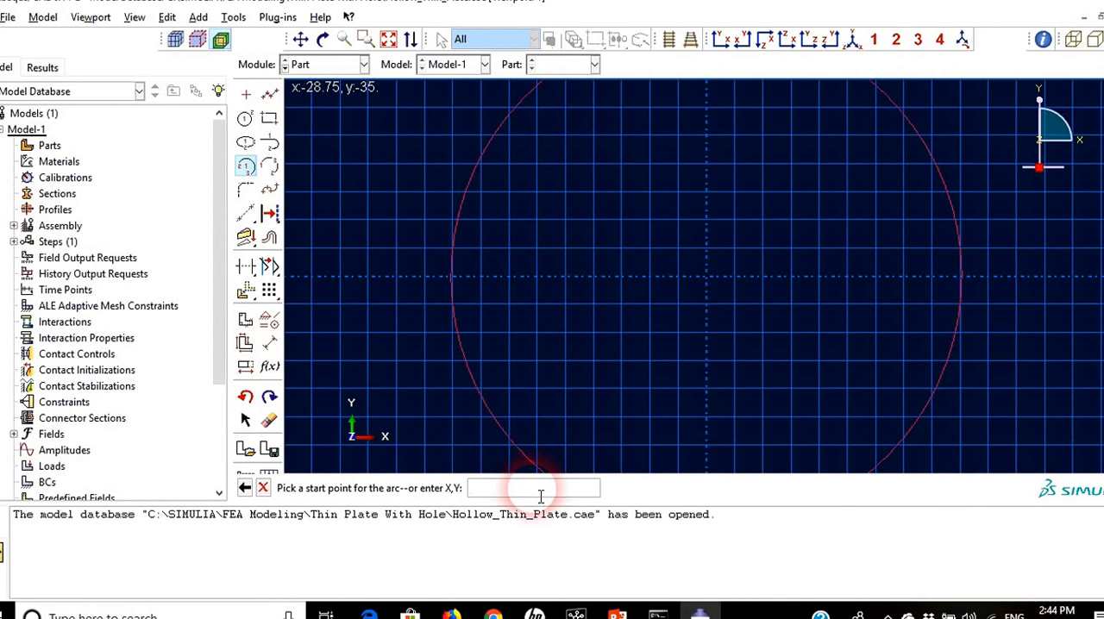
type("0,20")
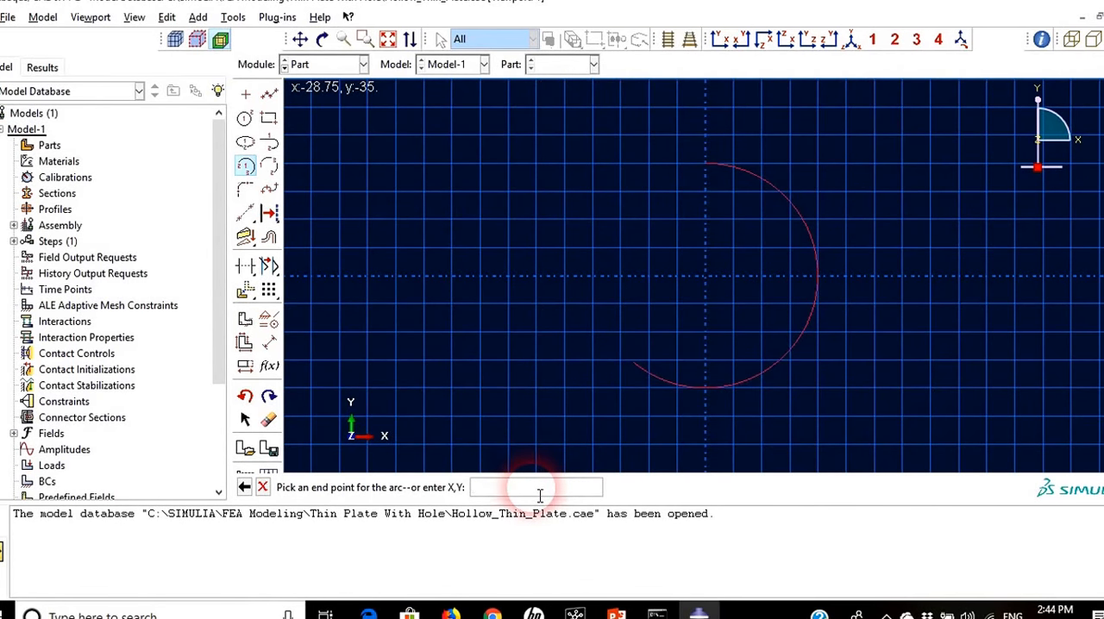
type("20,0")
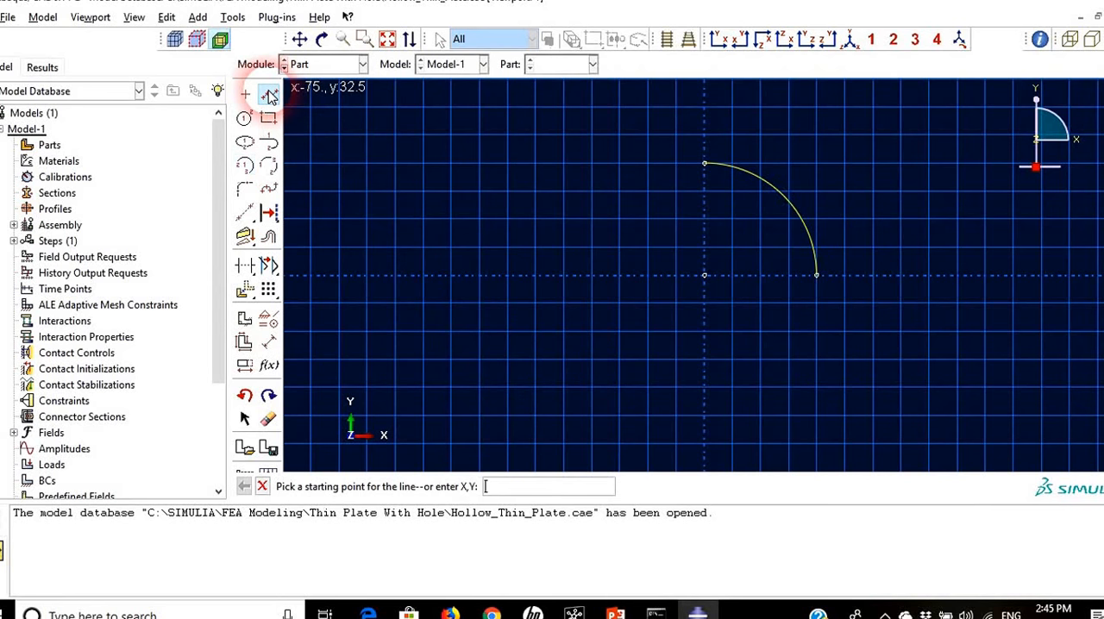
Step: Start connected straight lines from the arc's top end to close the plate outline
left_click(704, 164)
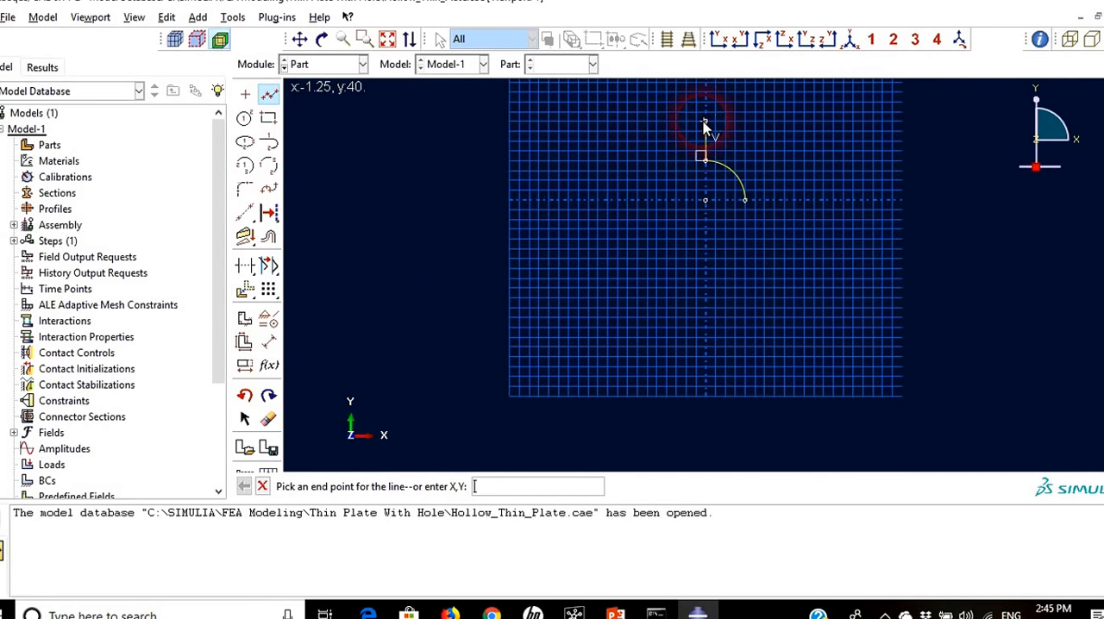
mouse_move(791, 129)
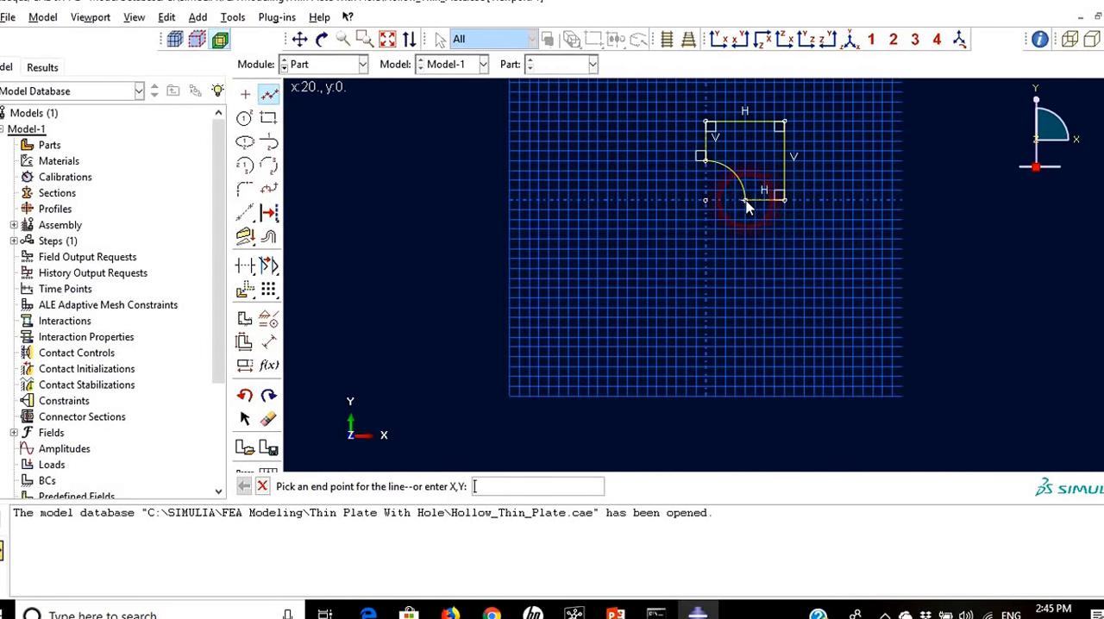
mouse_move(652, 235)
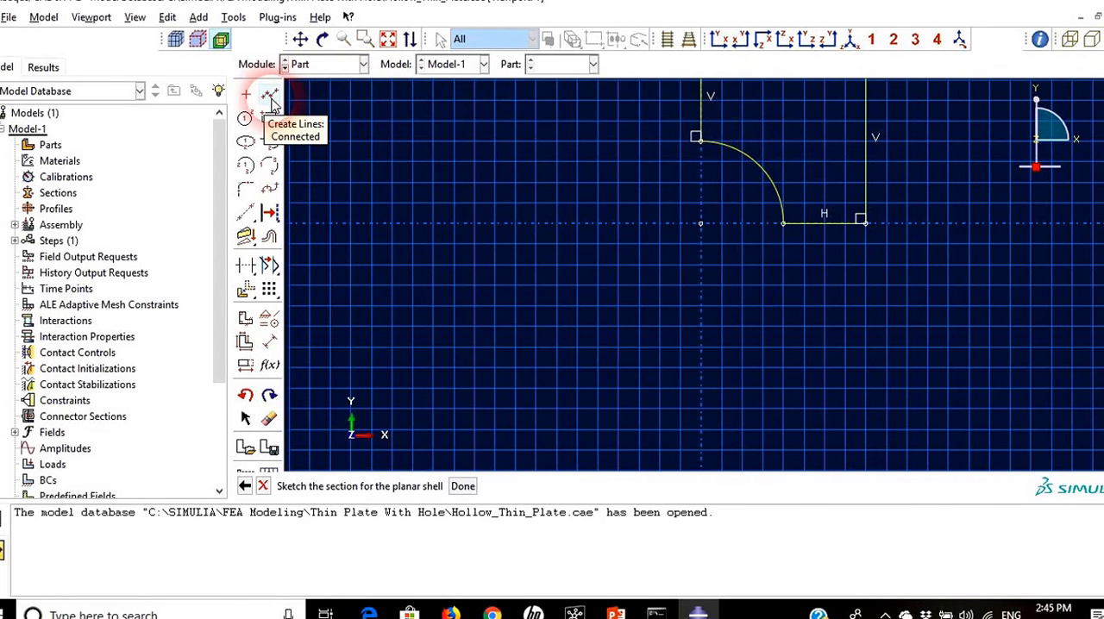
left_click(269, 94)
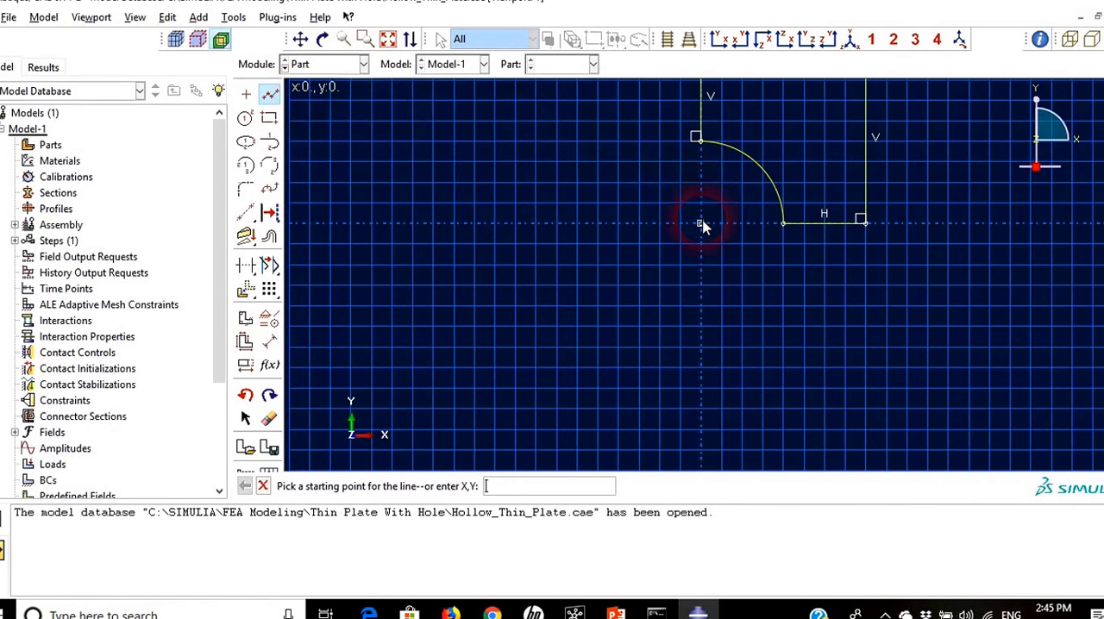
left_click(700, 225)
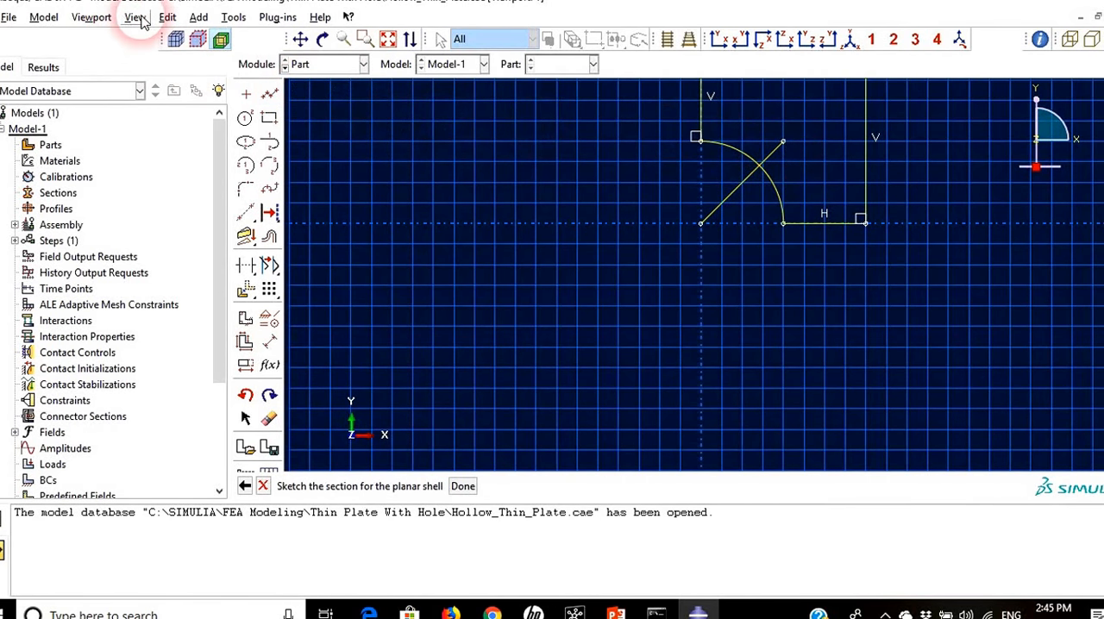
left_click(167, 17)
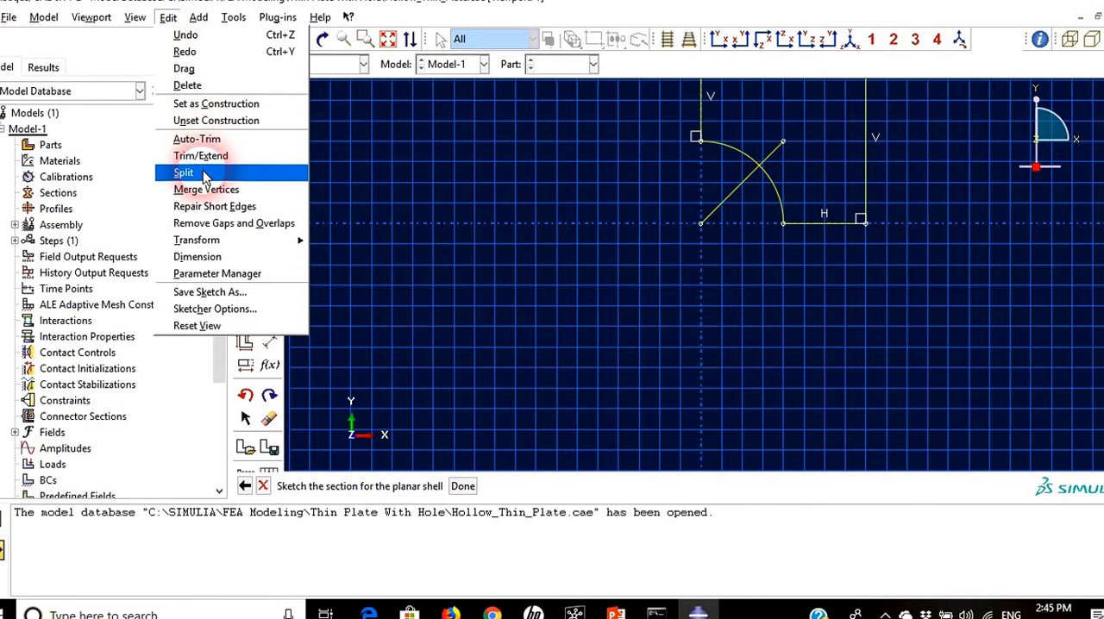
left_click(182, 173)
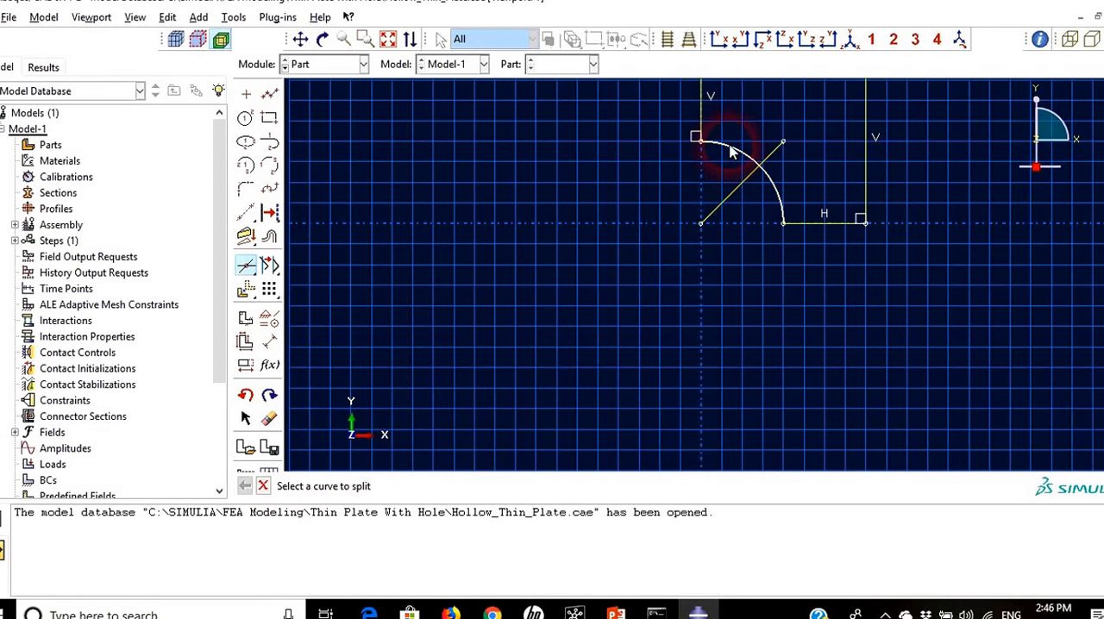
left_click(738, 164)
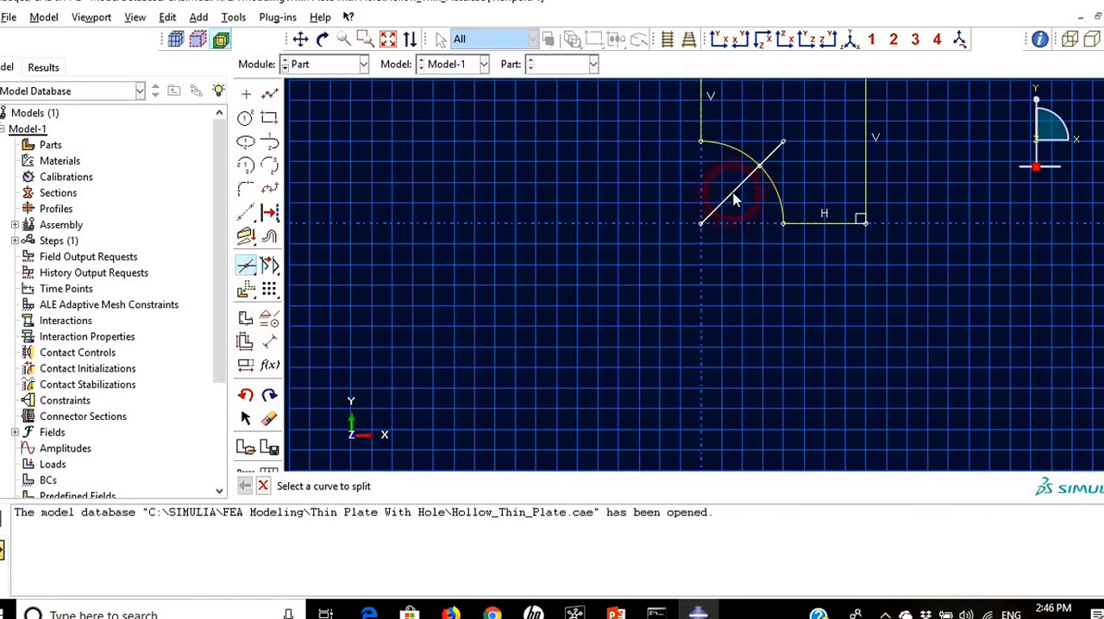
mouse_move(759, 169)
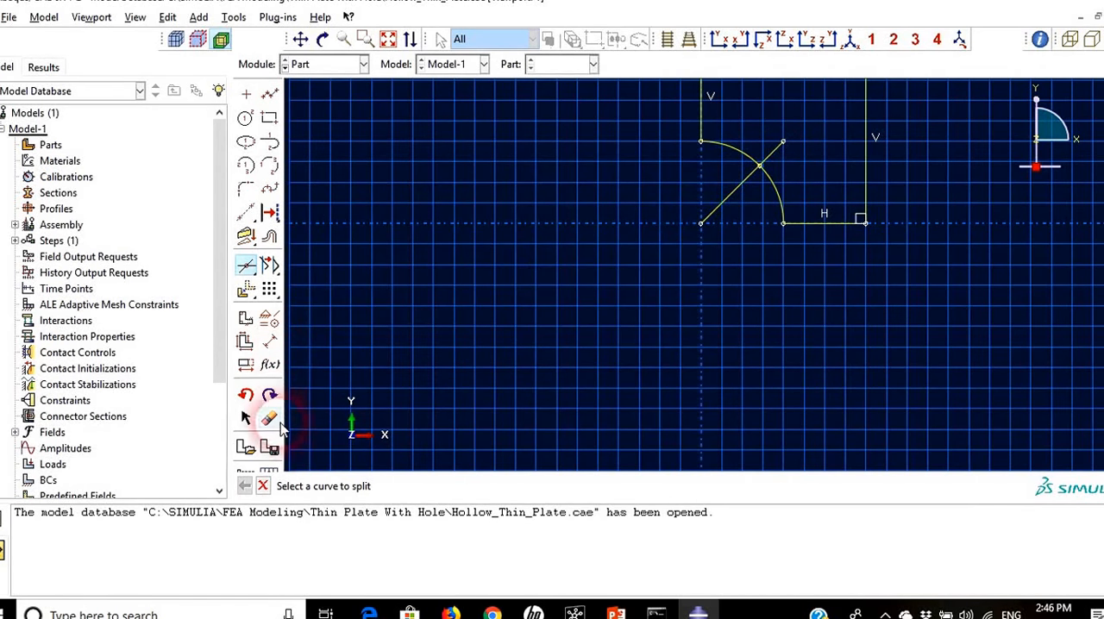
left_click(269, 418)
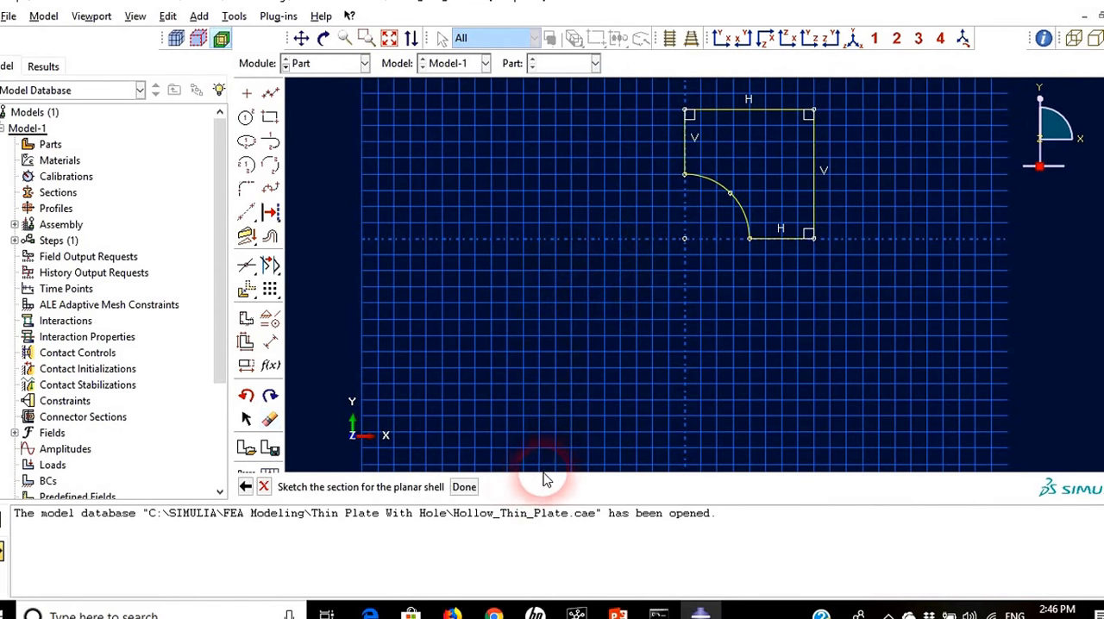
Step: Finish the Plate1 sketch and create a second shell part, Plate2, entering its sketch
left_click(464, 486)
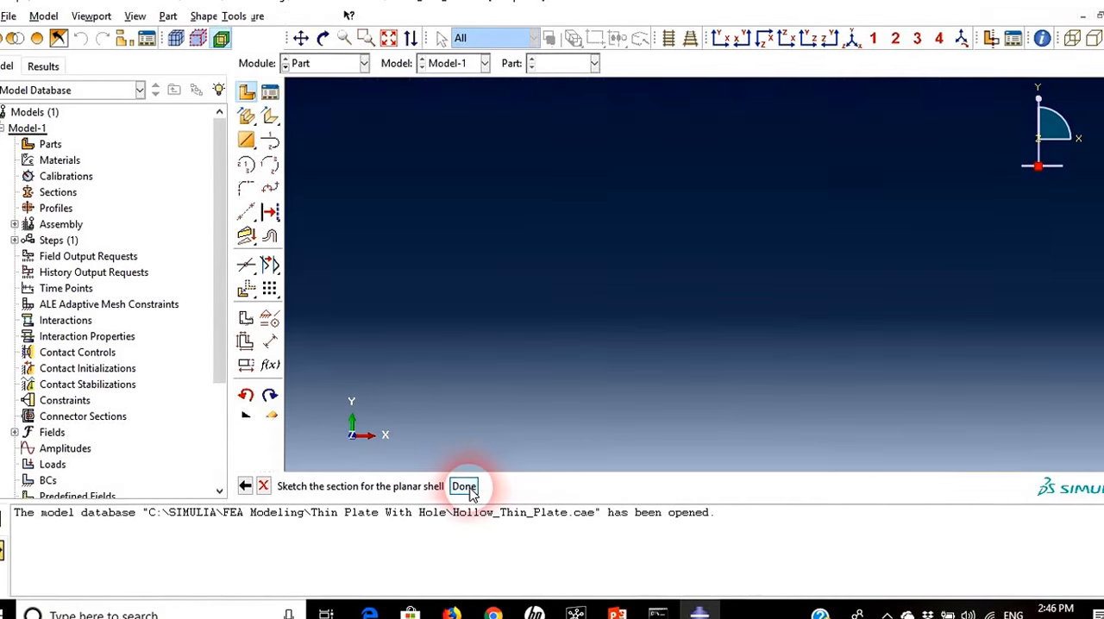
left_click(464, 486)
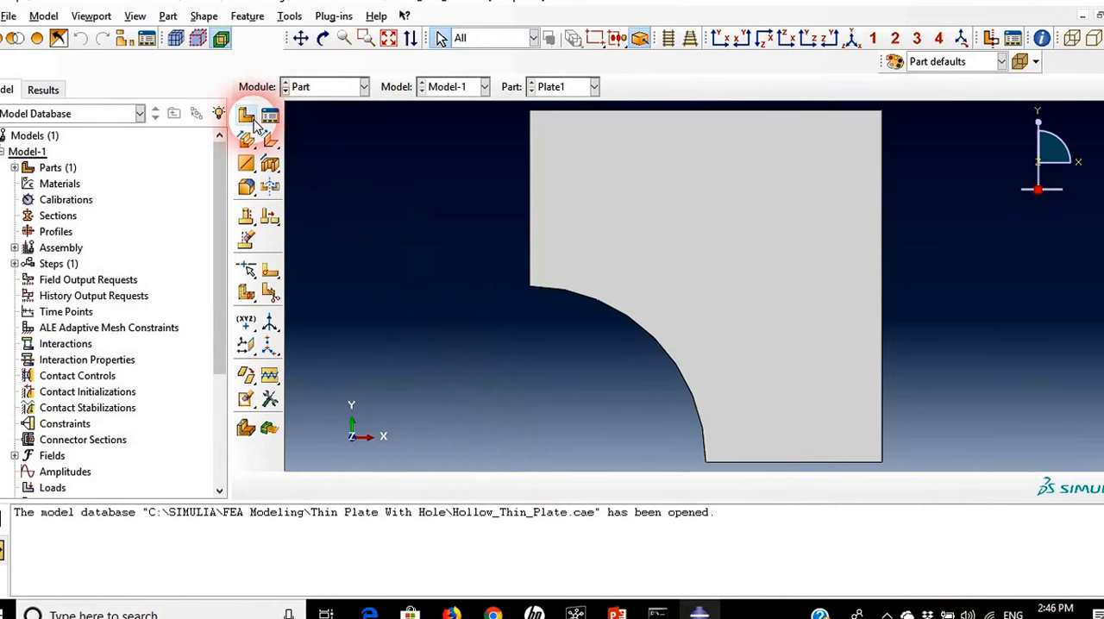
left_click(245, 117)
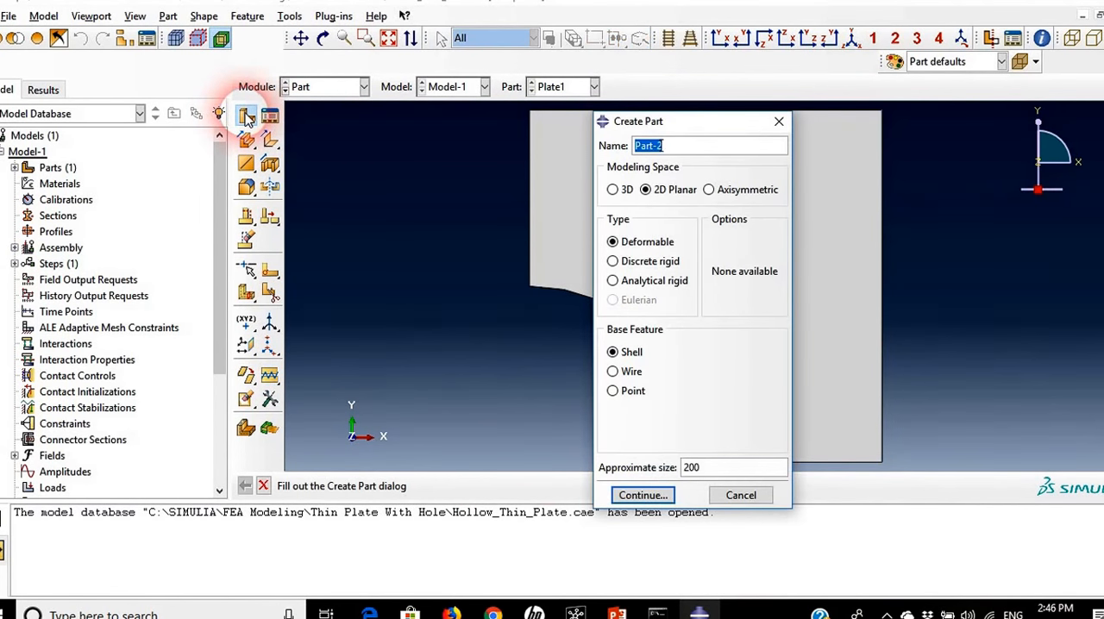
type("P")
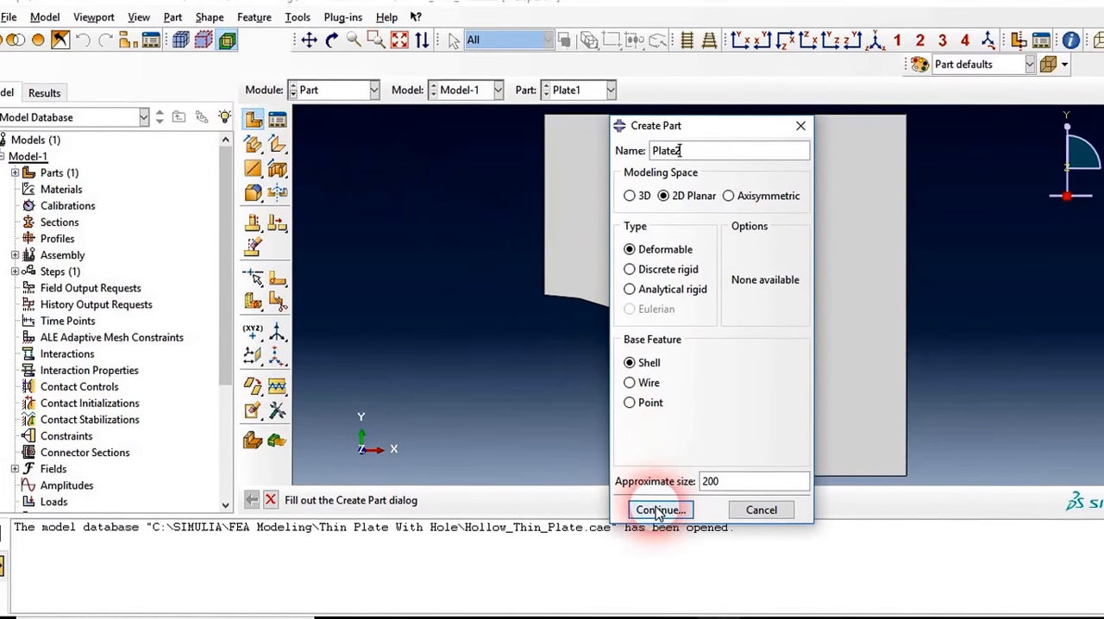
left_click(658, 511)
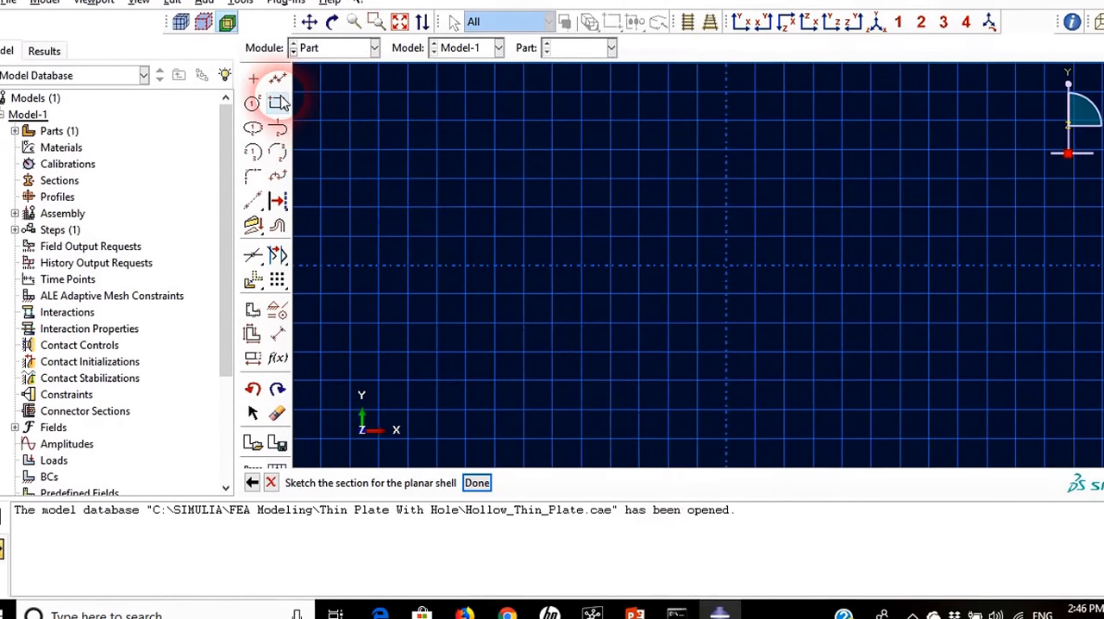
Step: Sketch Plate2's square outline as a rectangle from corner coordinates
left_click(276, 104)
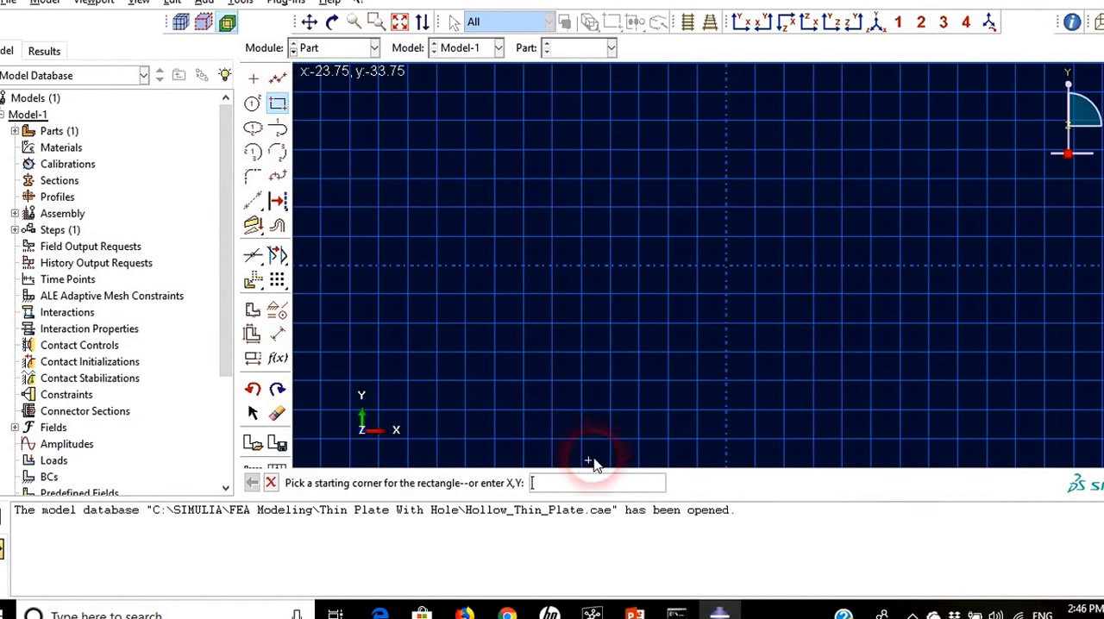
mouse_move(566, 493)
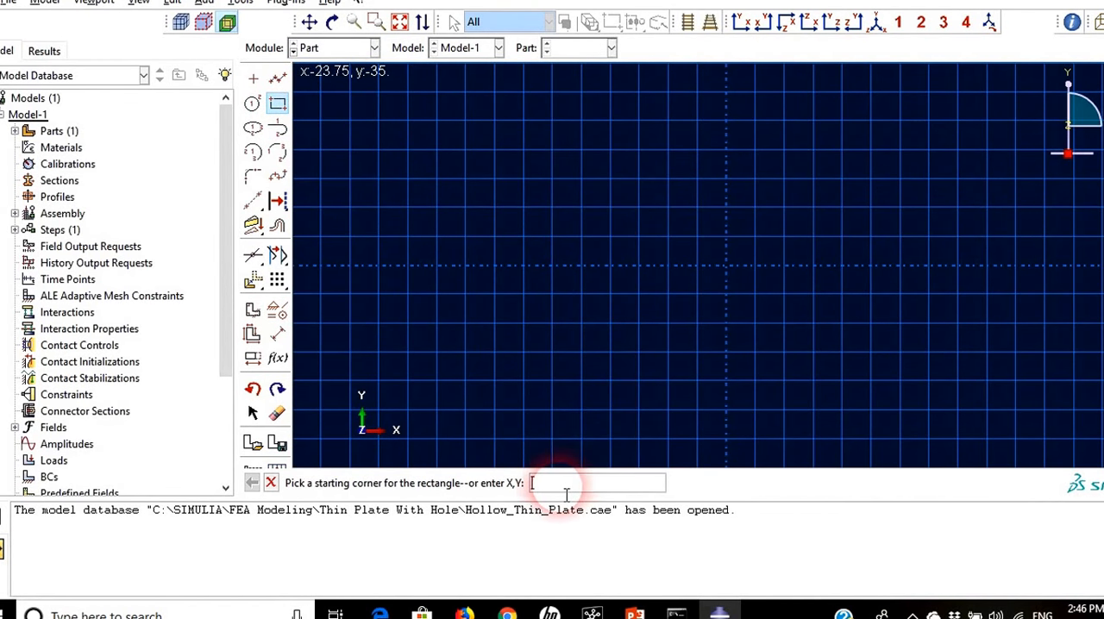
left_click(586, 265)
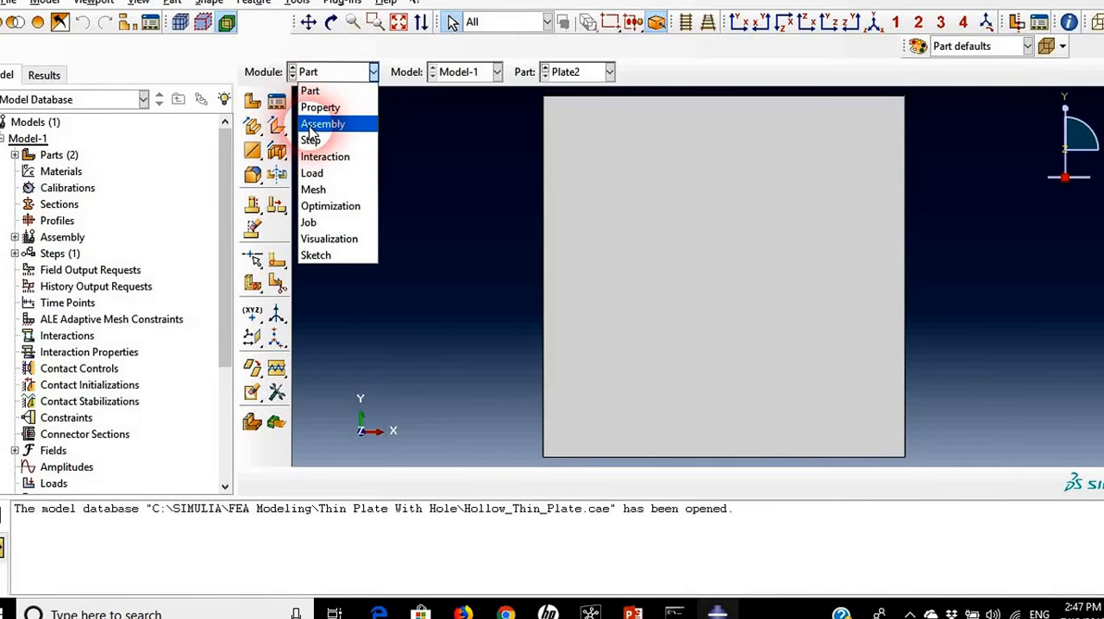
Step: In the Assembly module, instance both Plate1 and Plate2
left_click(321, 124)
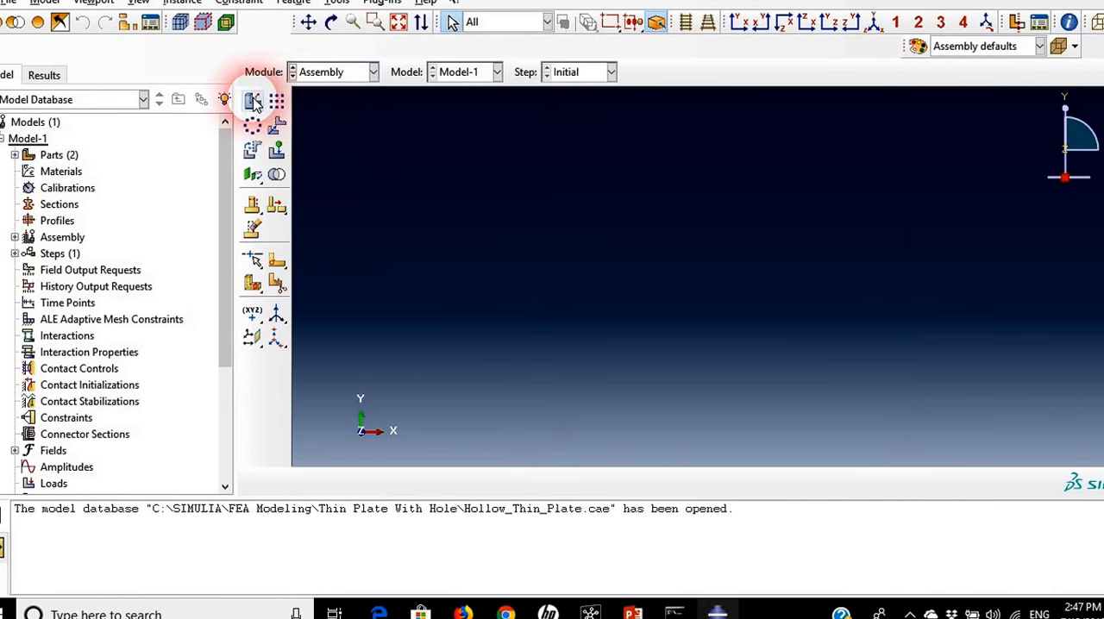
left_click(252, 102)
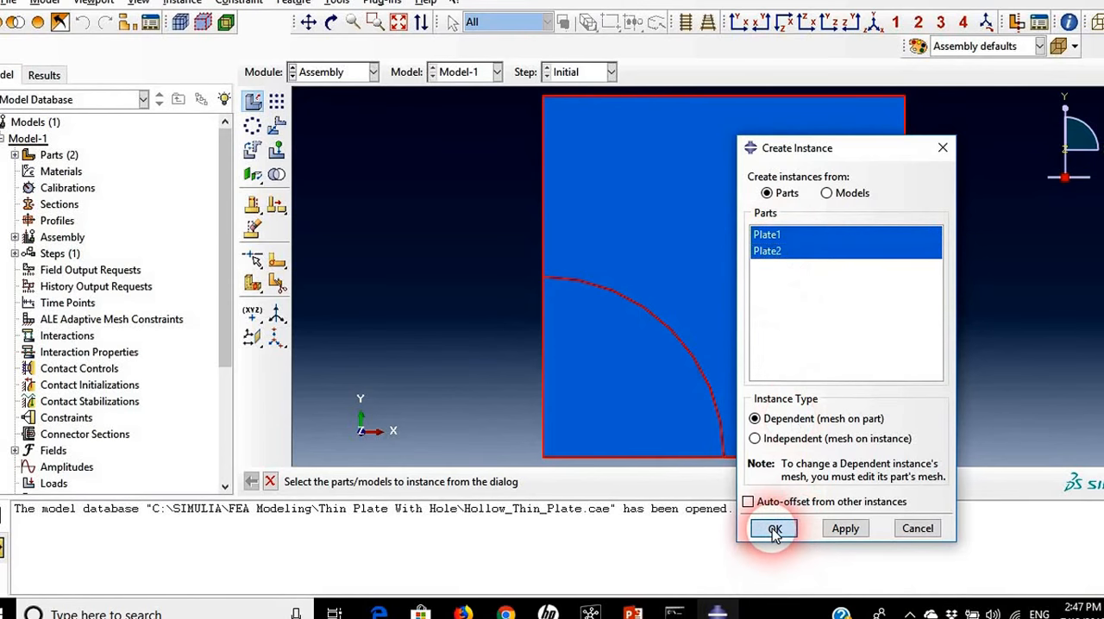
left_click(772, 528)
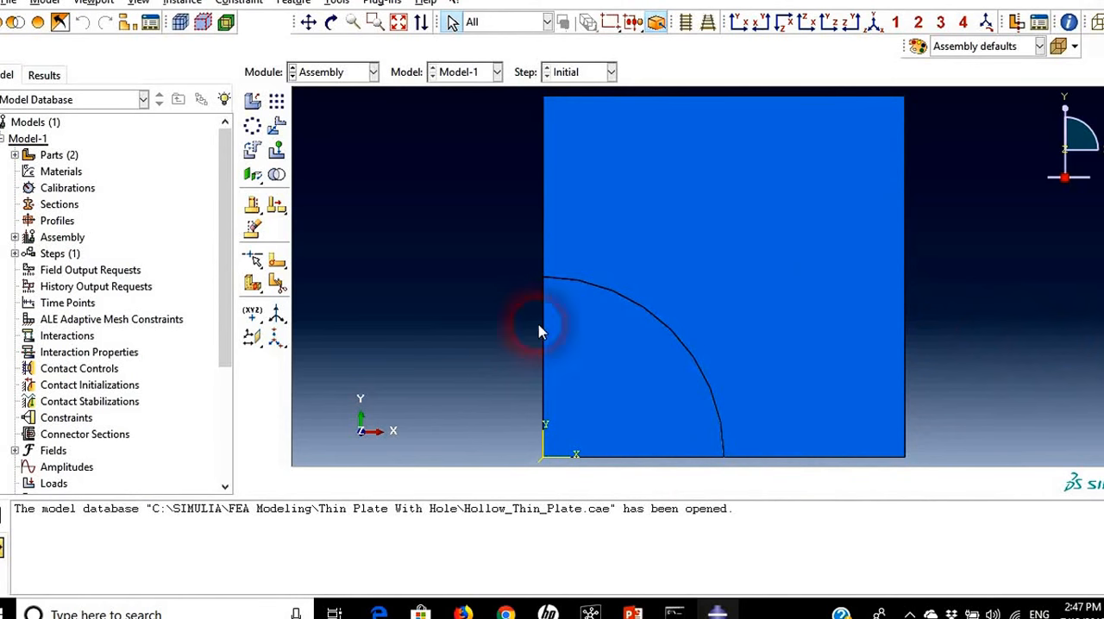
mouse_move(302, 162)
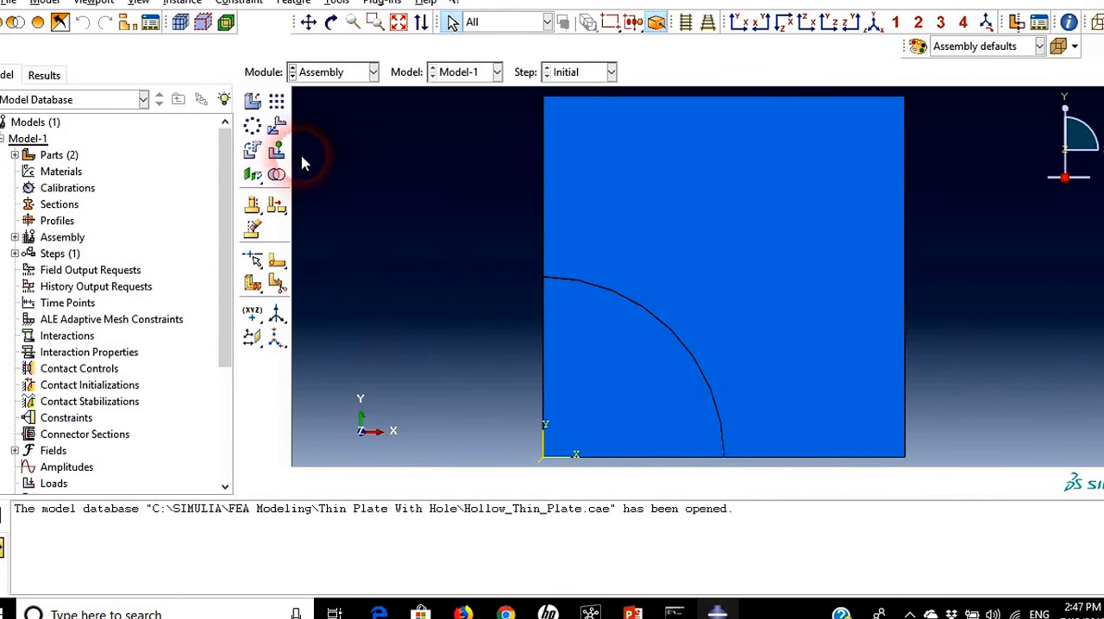
mouse_move(276, 126)
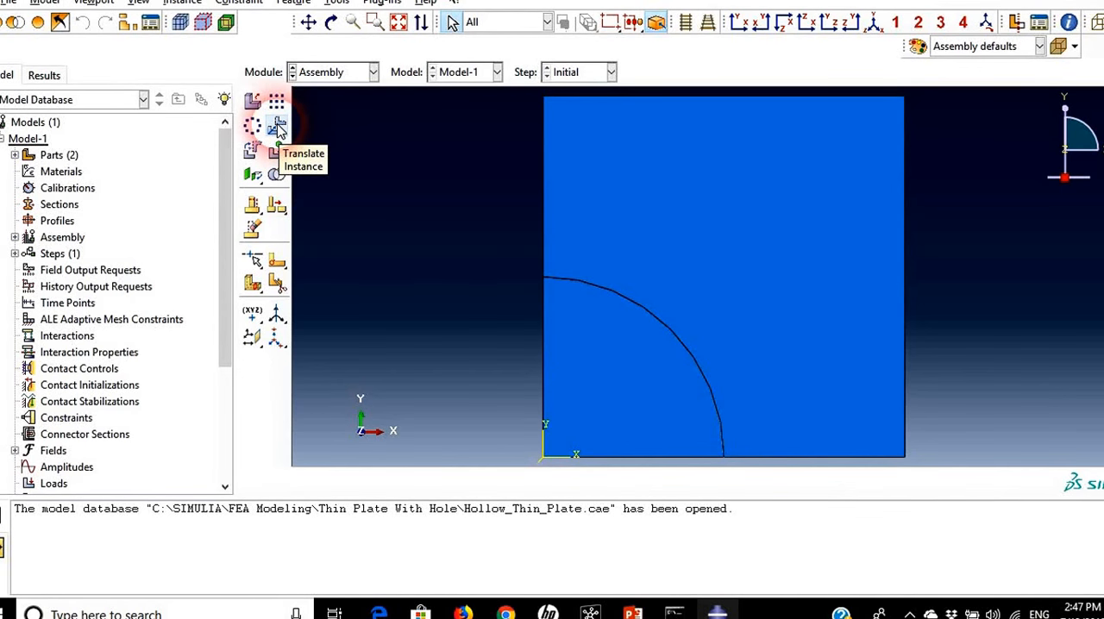
Step: Translate the Plate2 instance from 0,0 to 40.0,0.0 so it sits beside Plate1
left_click(276, 124)
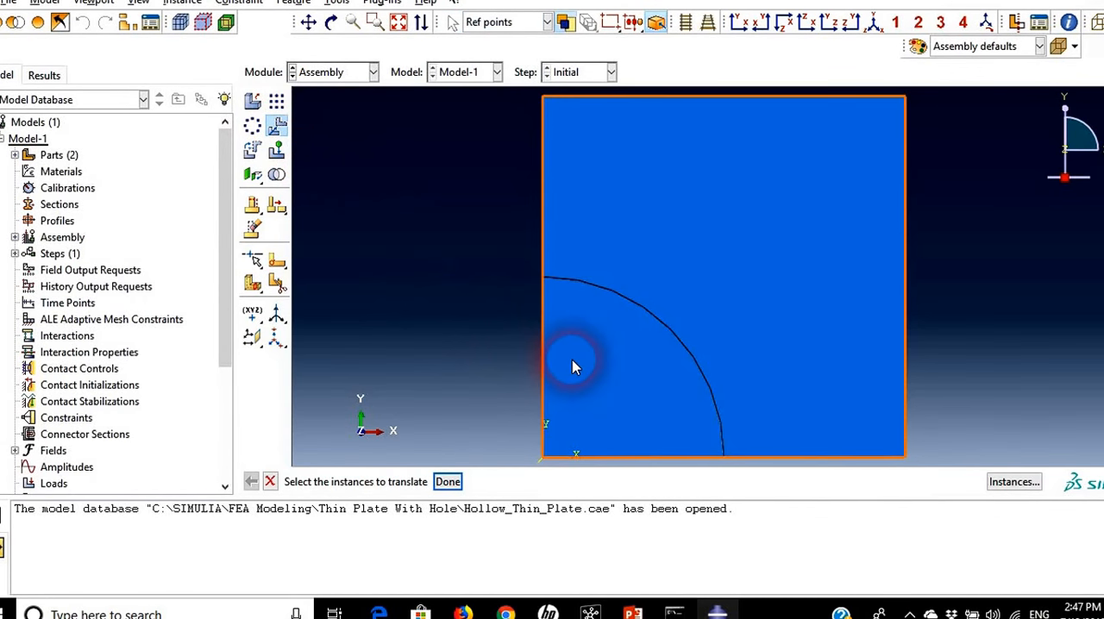
left_click(448, 481)
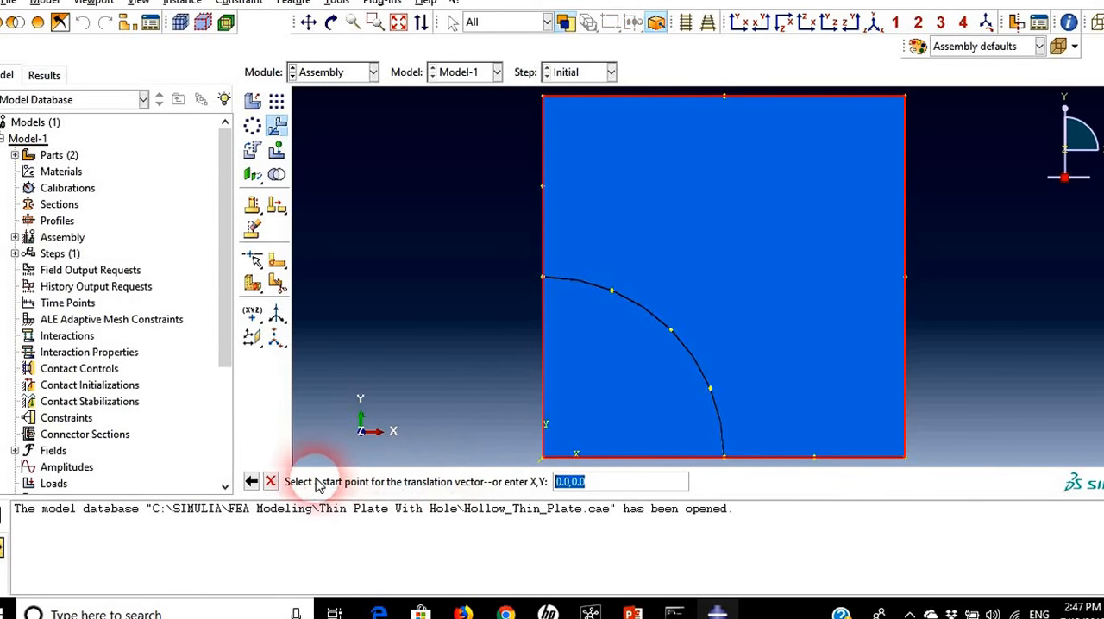
mouse_move(543, 462)
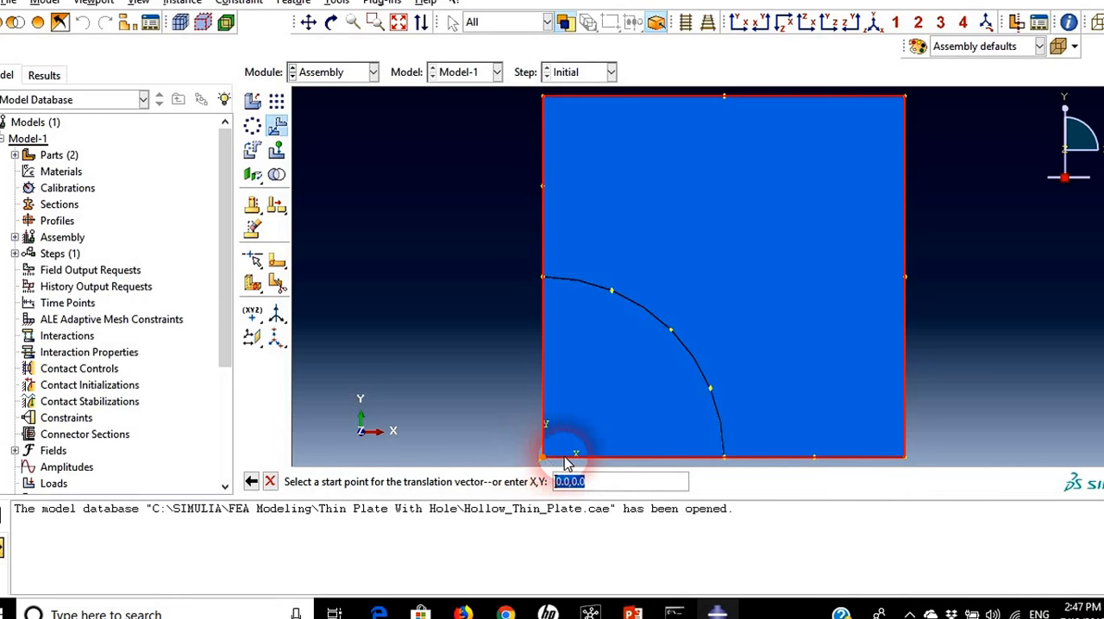
mouse_move(903, 457)
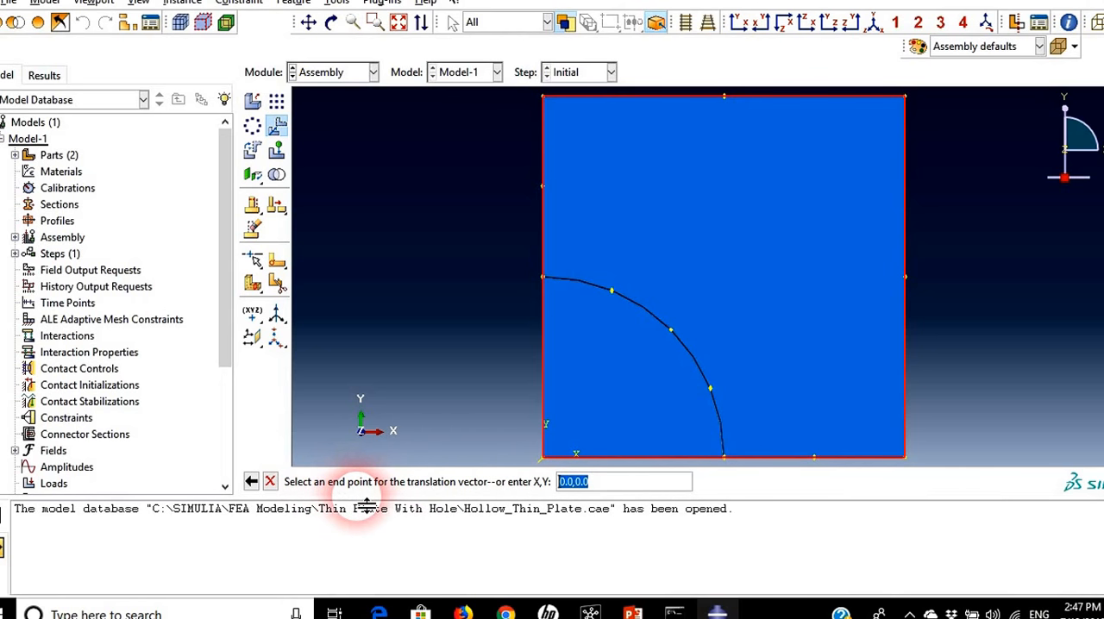
type("40.0,0.0")
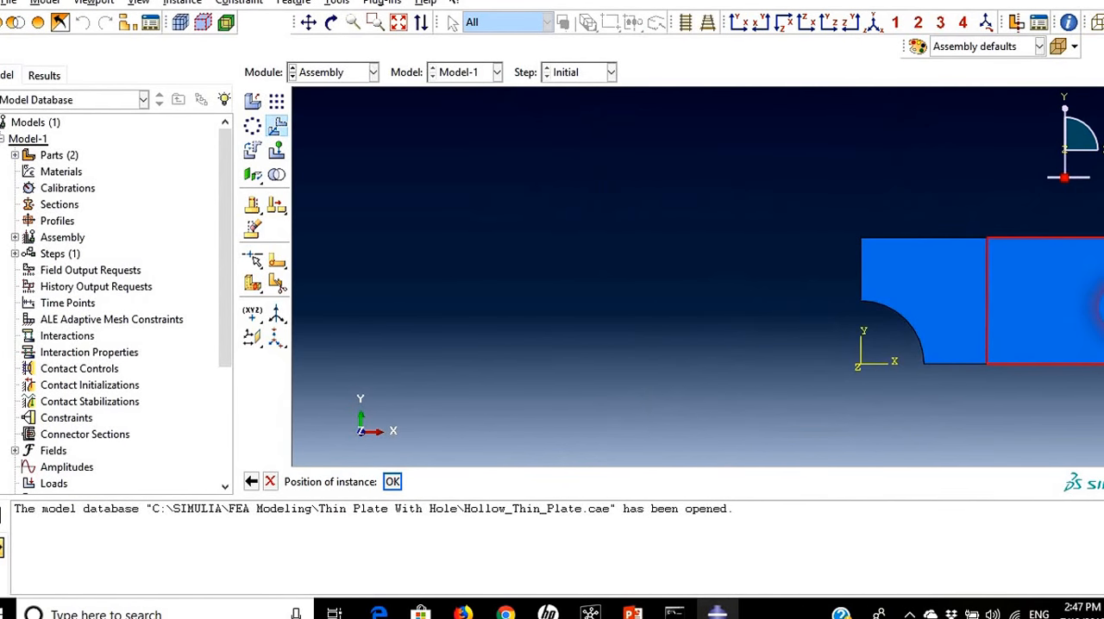
left_click(393, 481)
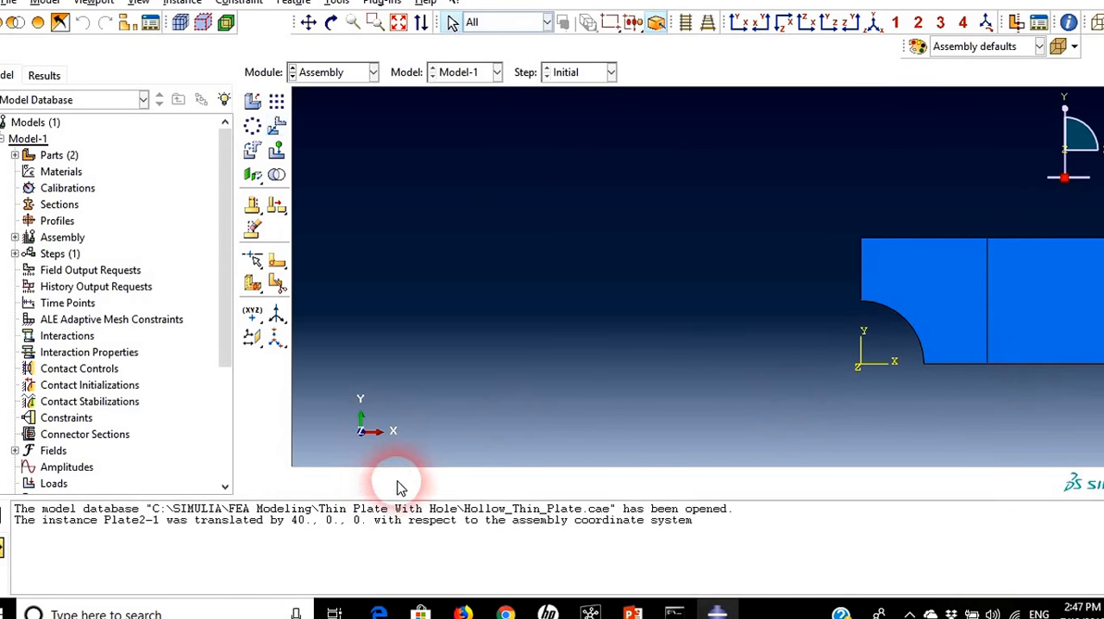
mouse_move(854, 417)
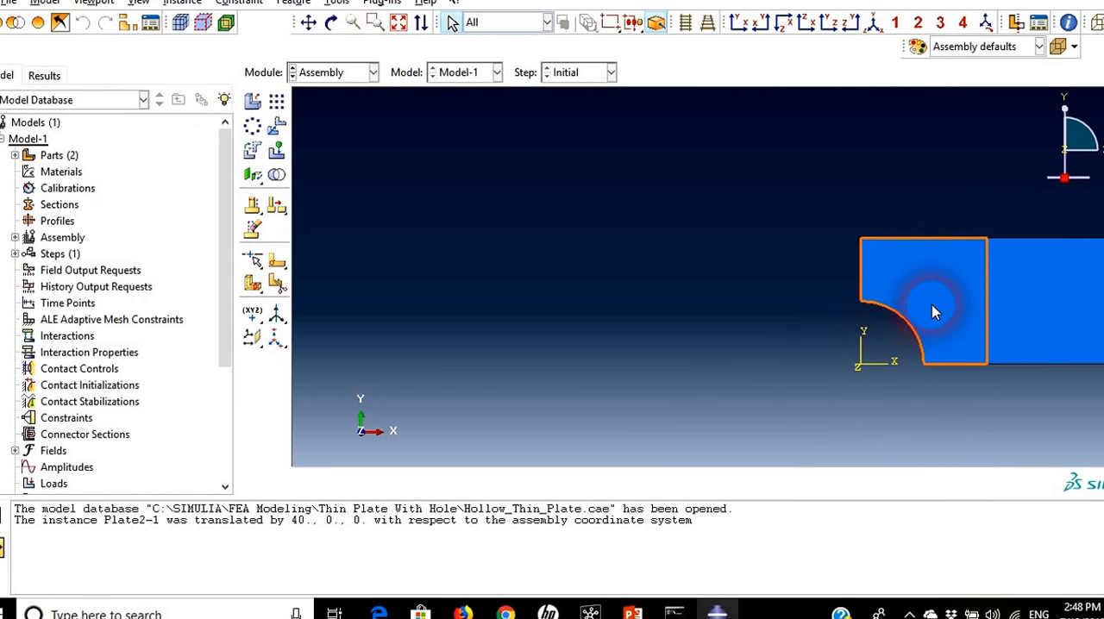
mouse_move(924, 290)
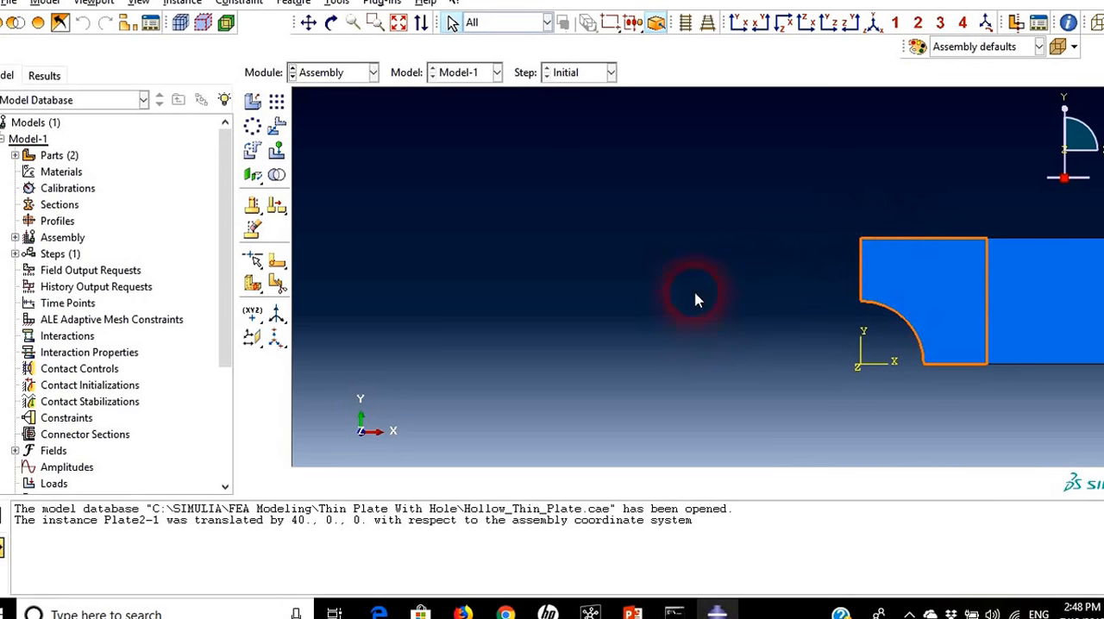
mouse_move(870, 291)
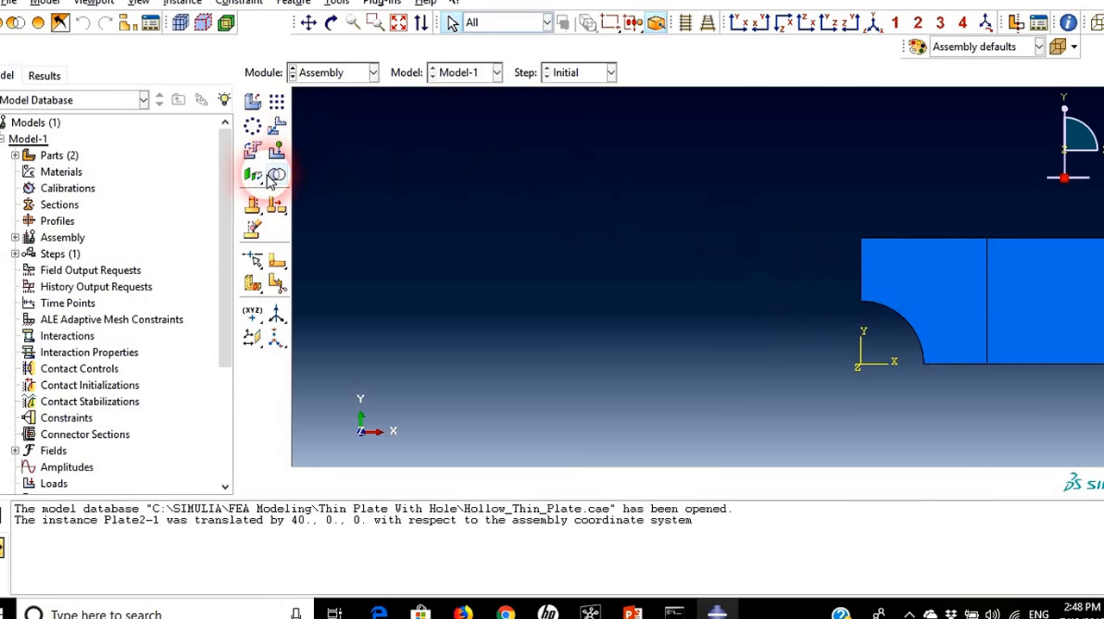
mouse_move(275, 176)
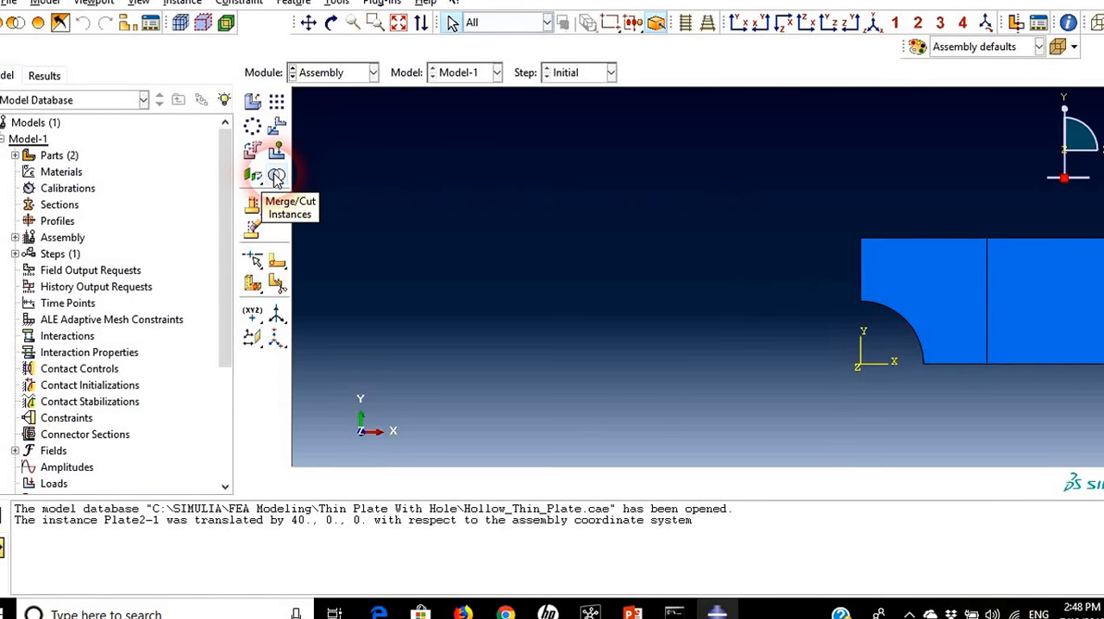
Step: Merge both plate instances into a new part Plate_All with boundaries removed
left_click(276, 176)
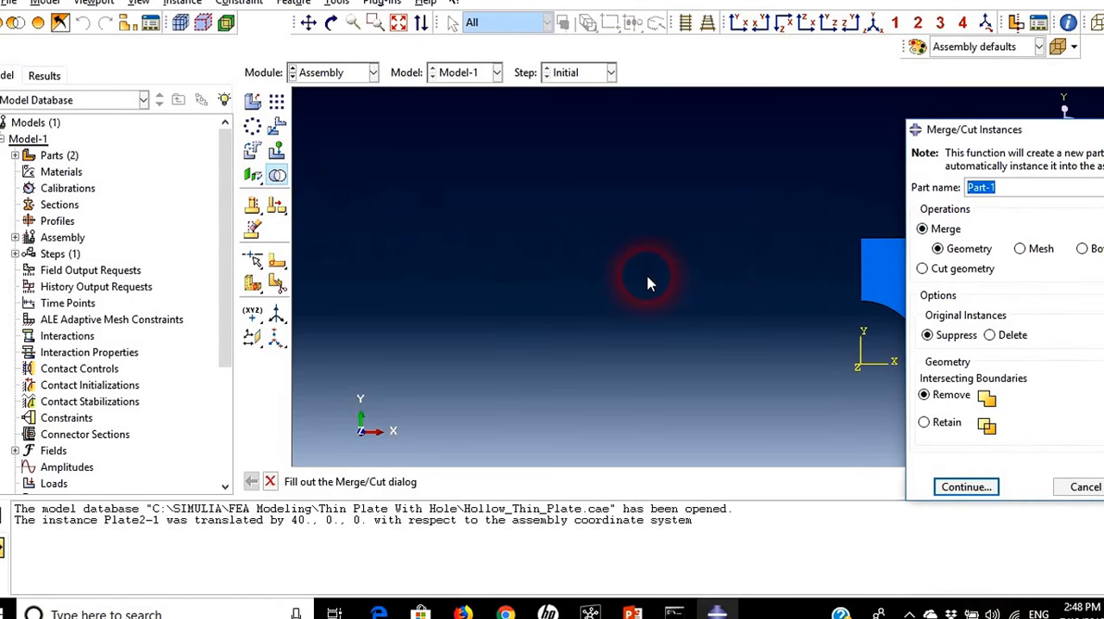
type("Plate")
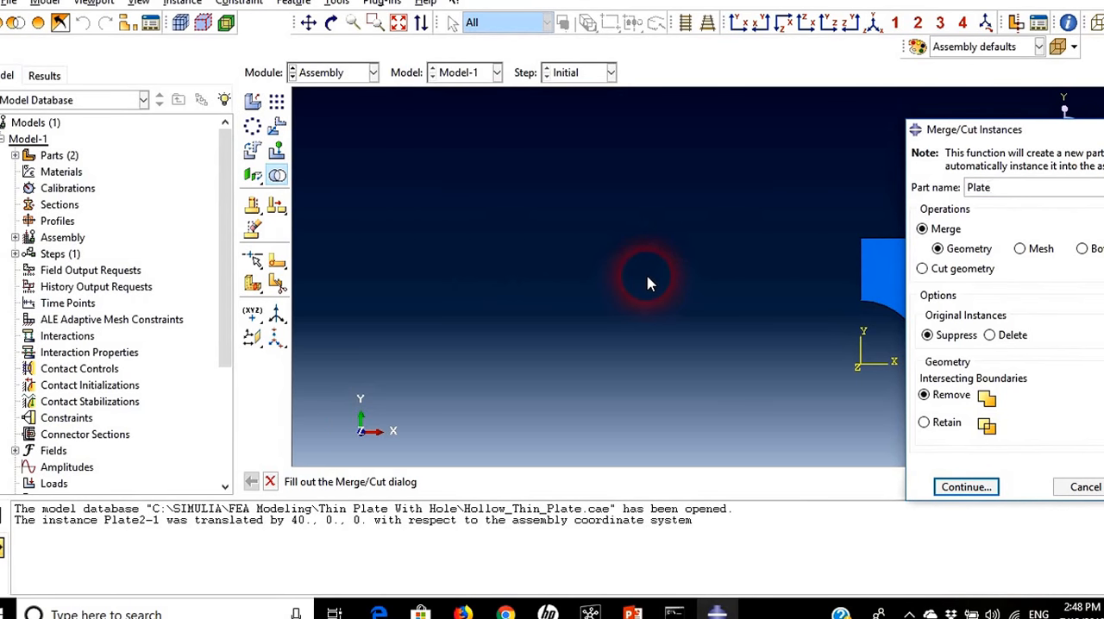
left_click(983, 186)
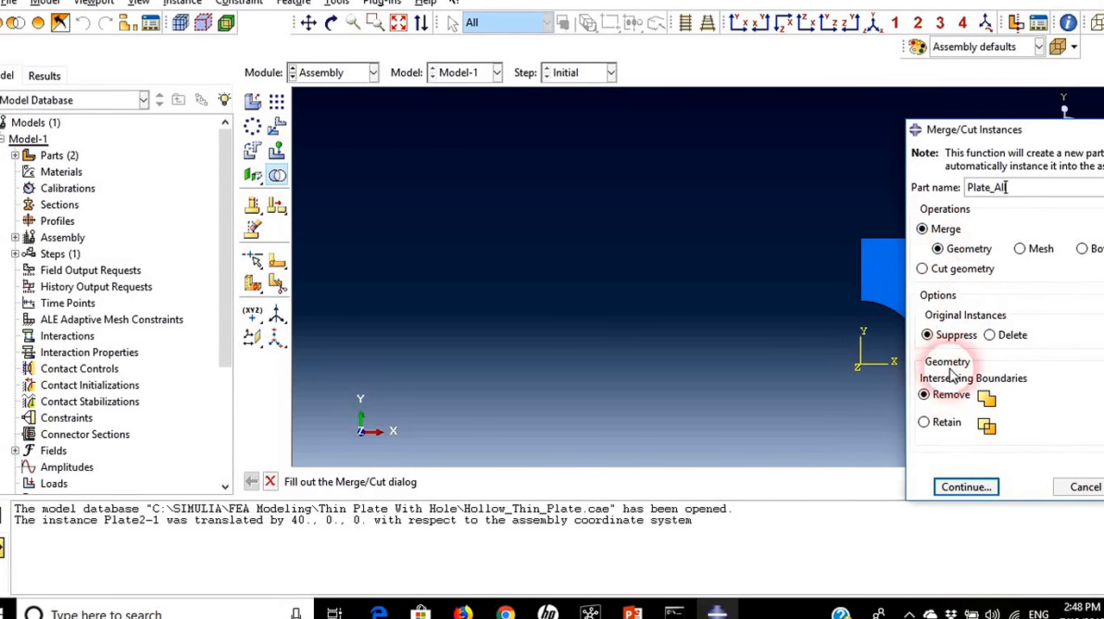
left_click(924, 334)
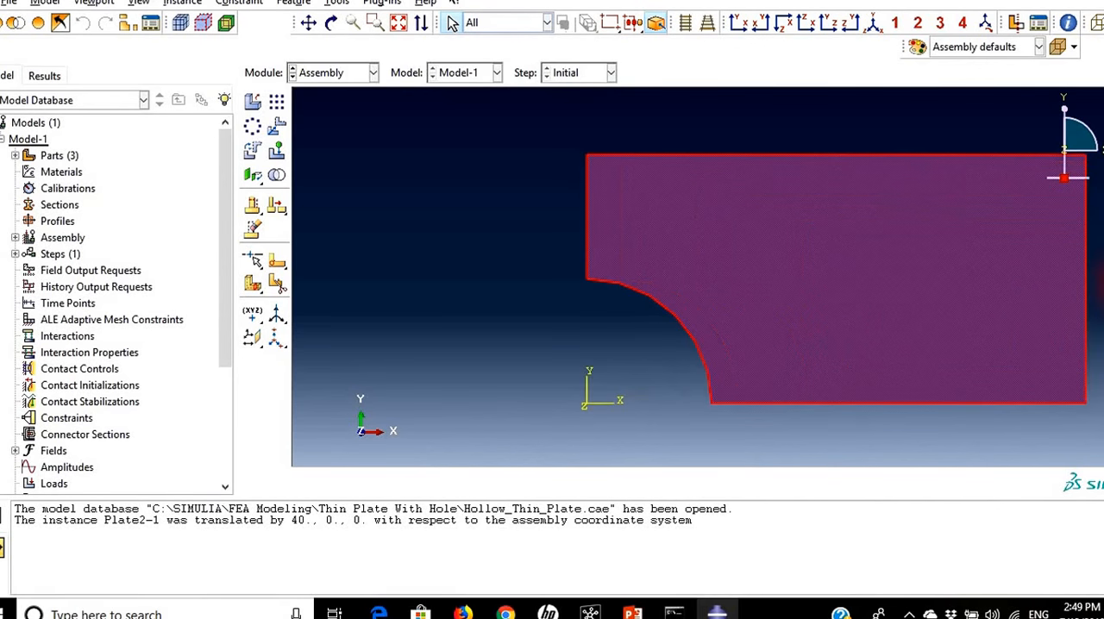
left_click(349, 181)
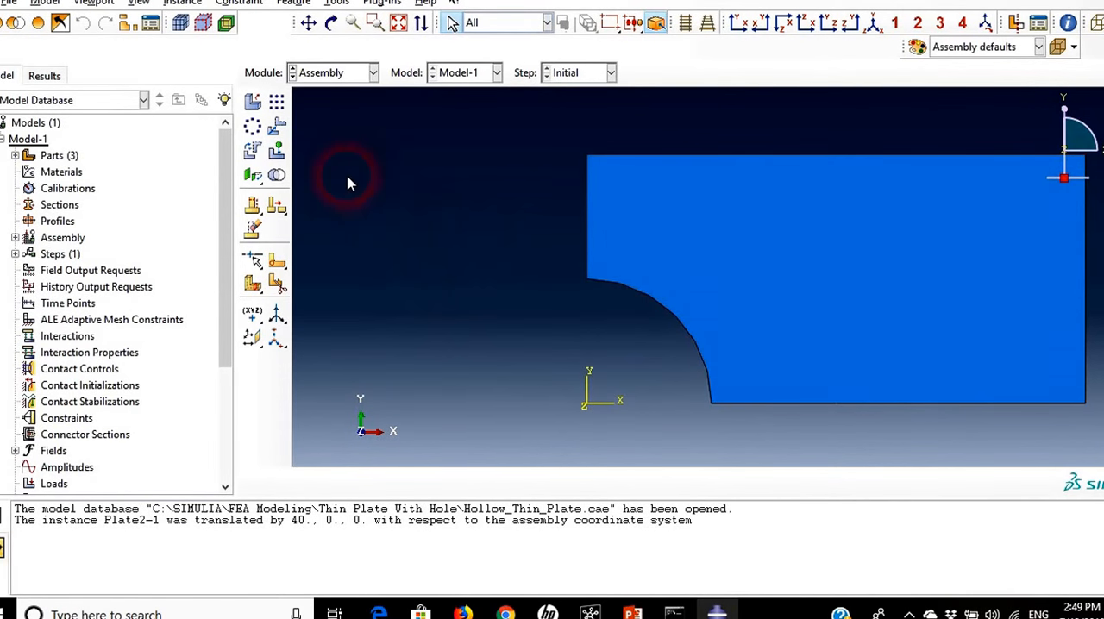
left_click(372, 72)
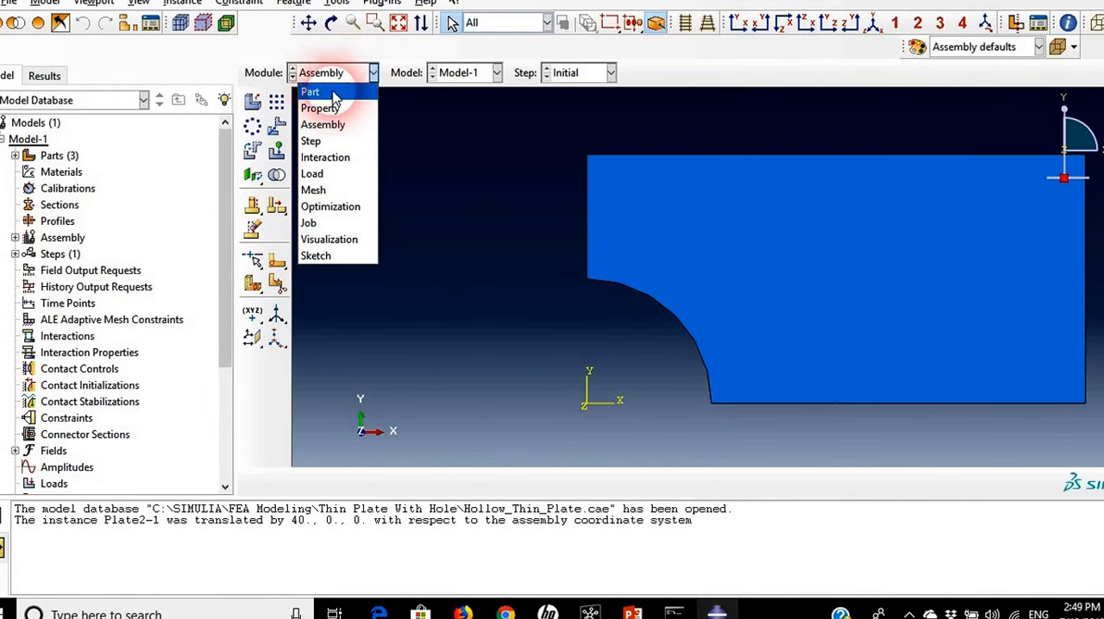
Step: In the Property module, make Plate_All the current part and begin a new material
left_click(321, 107)
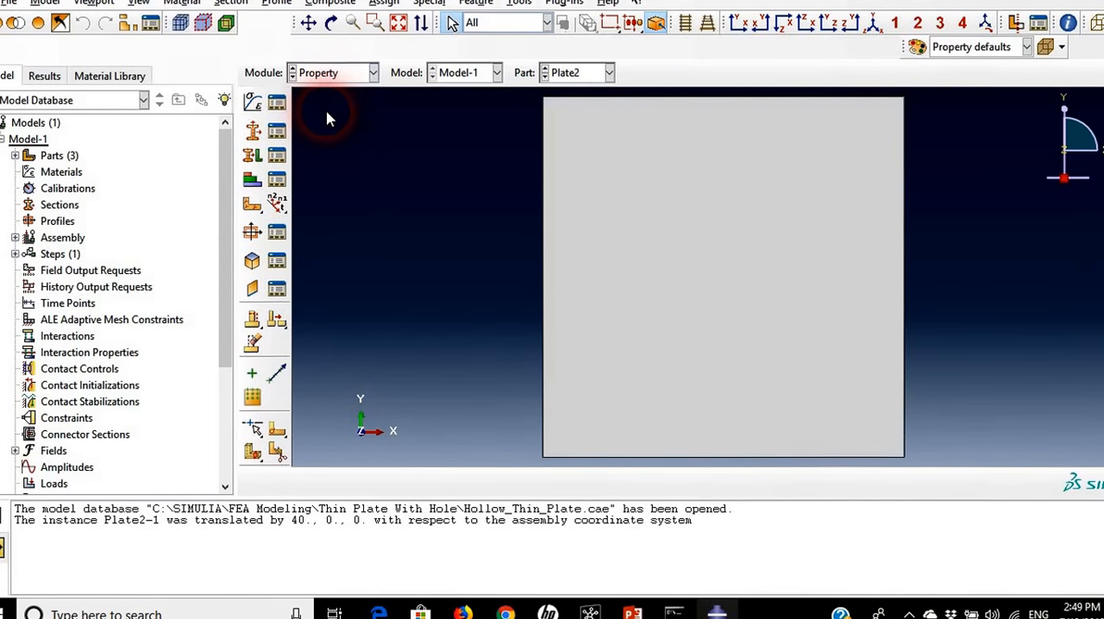
mouse_move(352, 143)
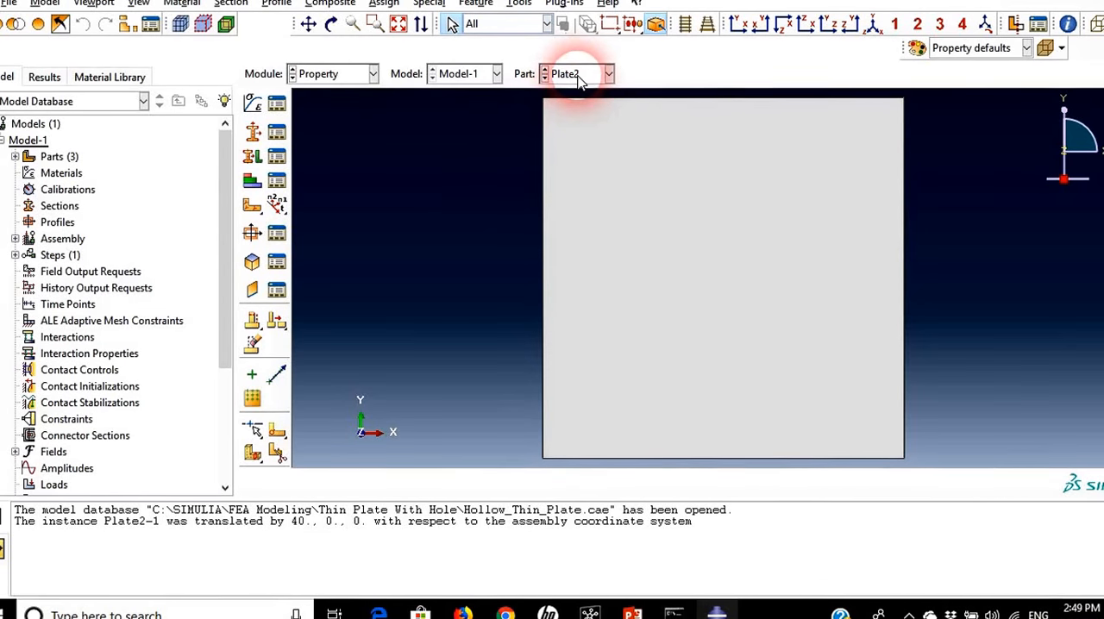
left_click(607, 73)
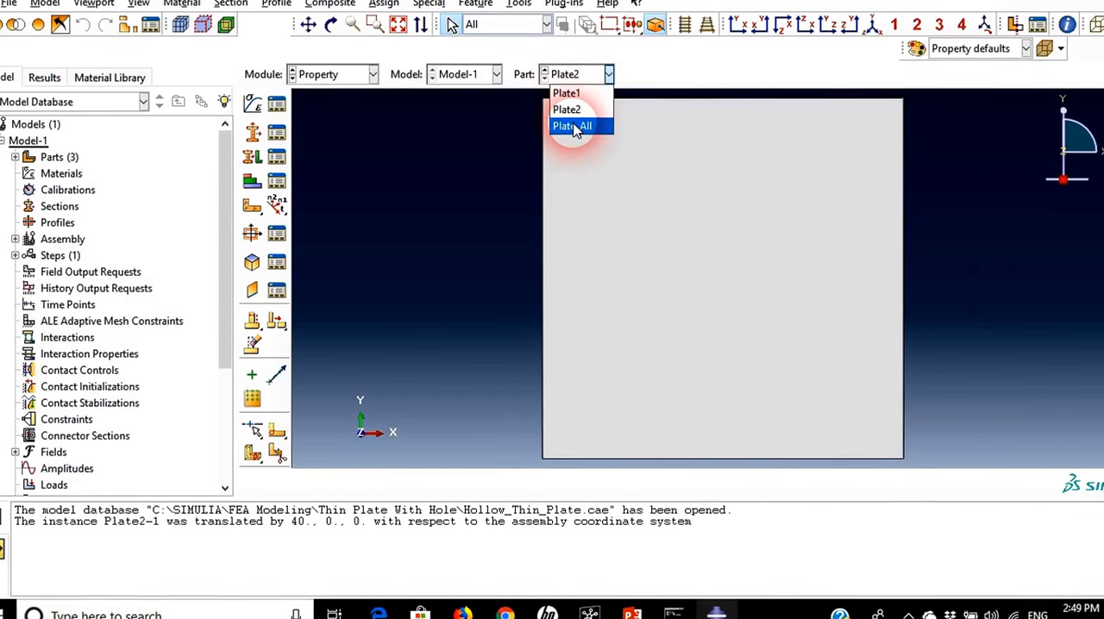
left_click(571, 126)
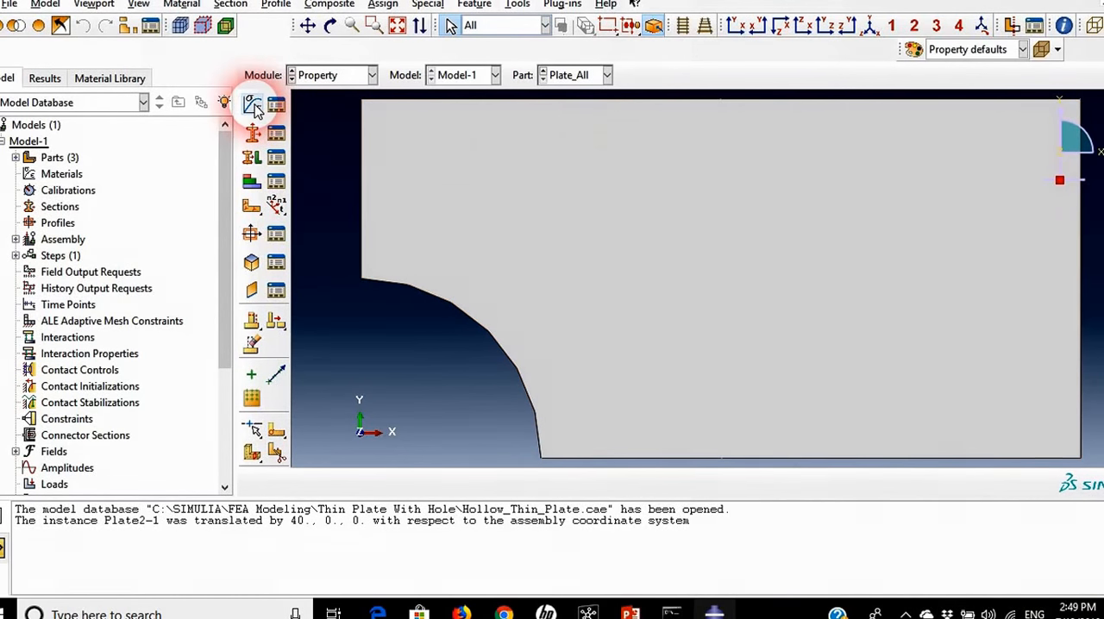
left_click(252, 103)
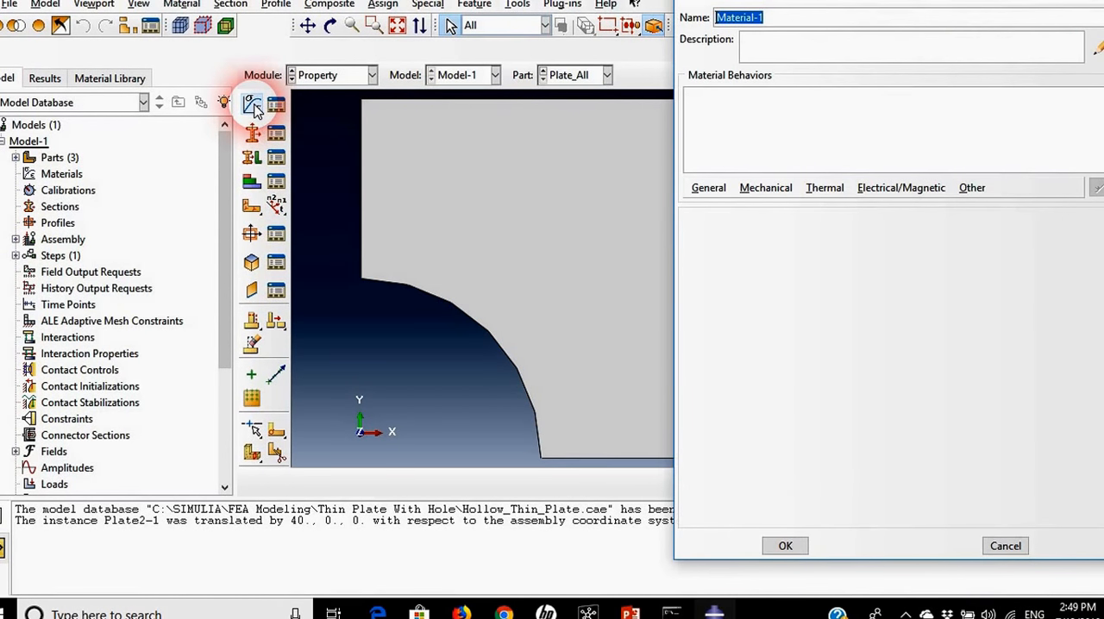
Step: Name the material Steel and add Mechanical > Elasticity > Elastic behaviour
type("Steel")
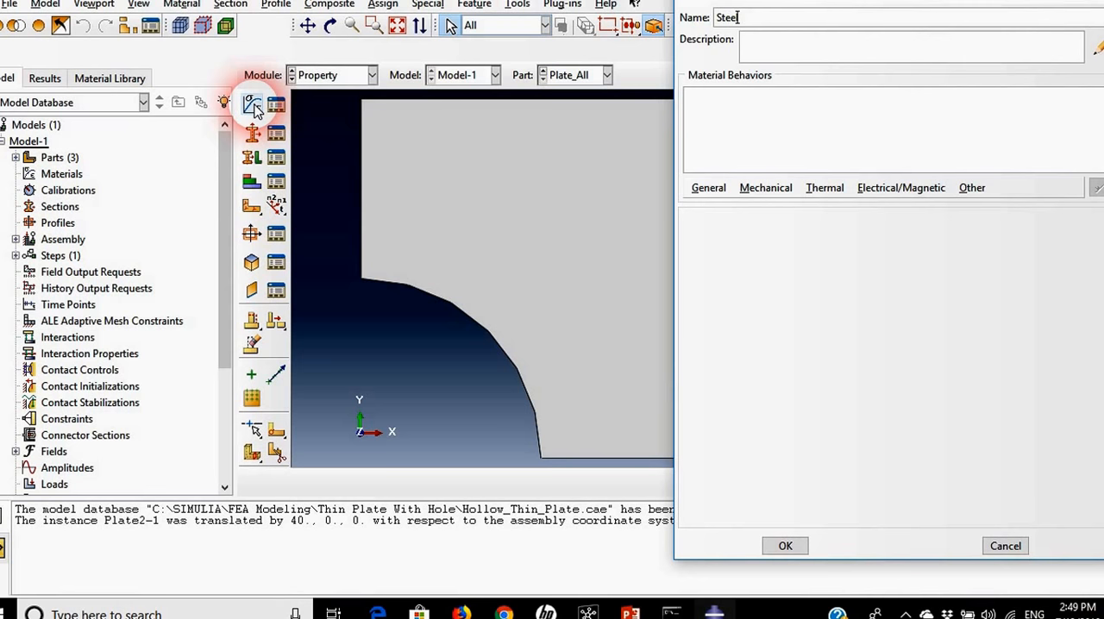
left_click(766, 186)
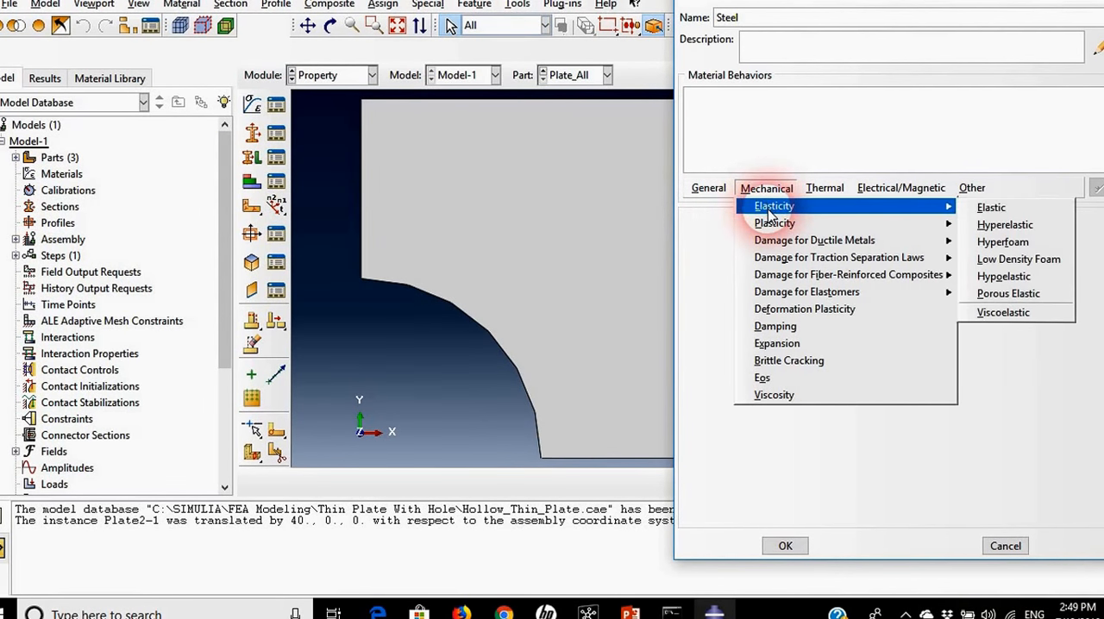
left_click(900, 188)
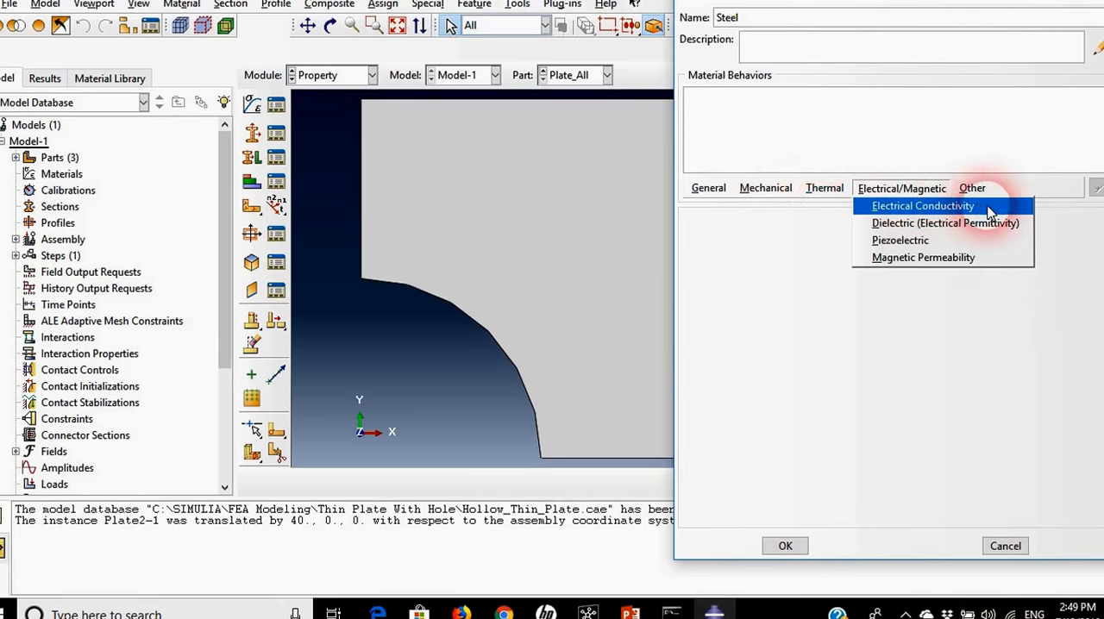
left_click(765, 187)
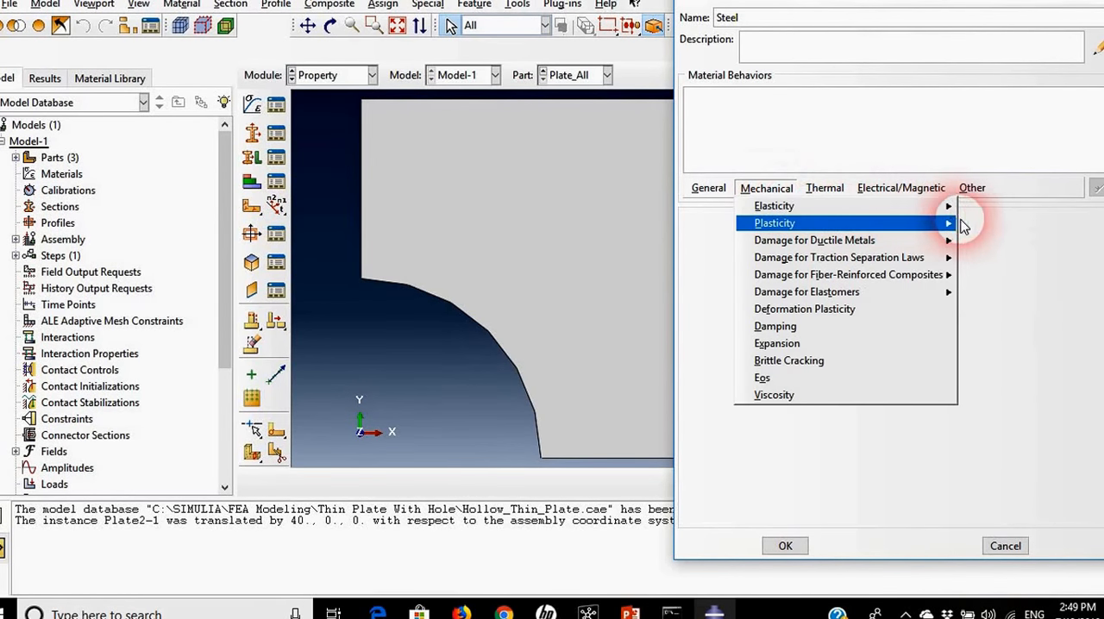
left_click(772, 205)
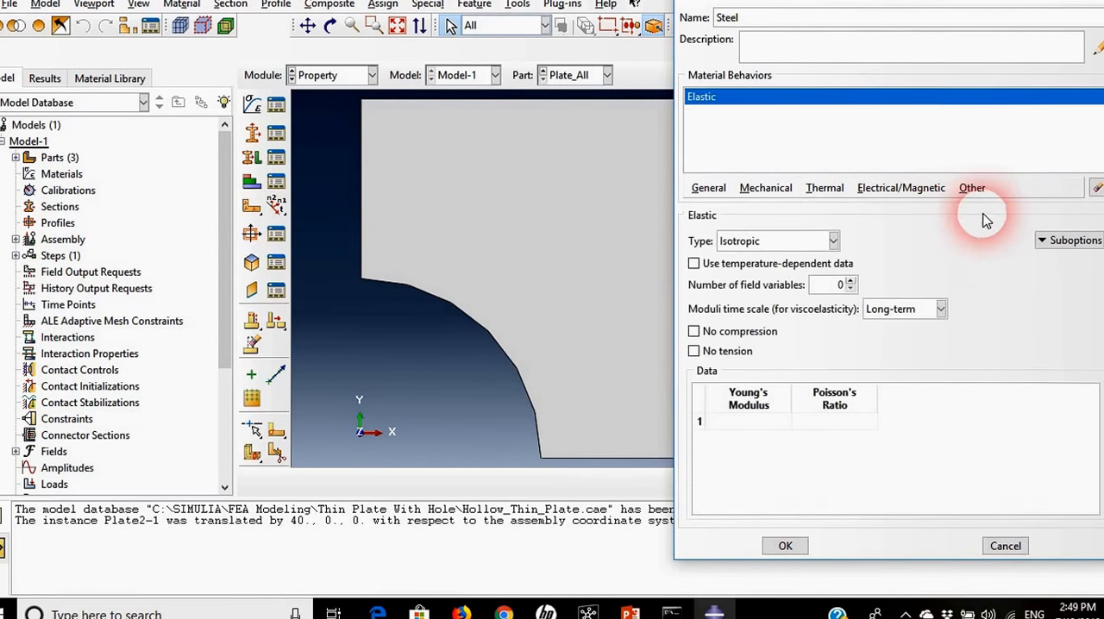
Step: Enter Young's modulus 200000 and Poisson's ratio 0.3, then save Steel
left_click(747, 420)
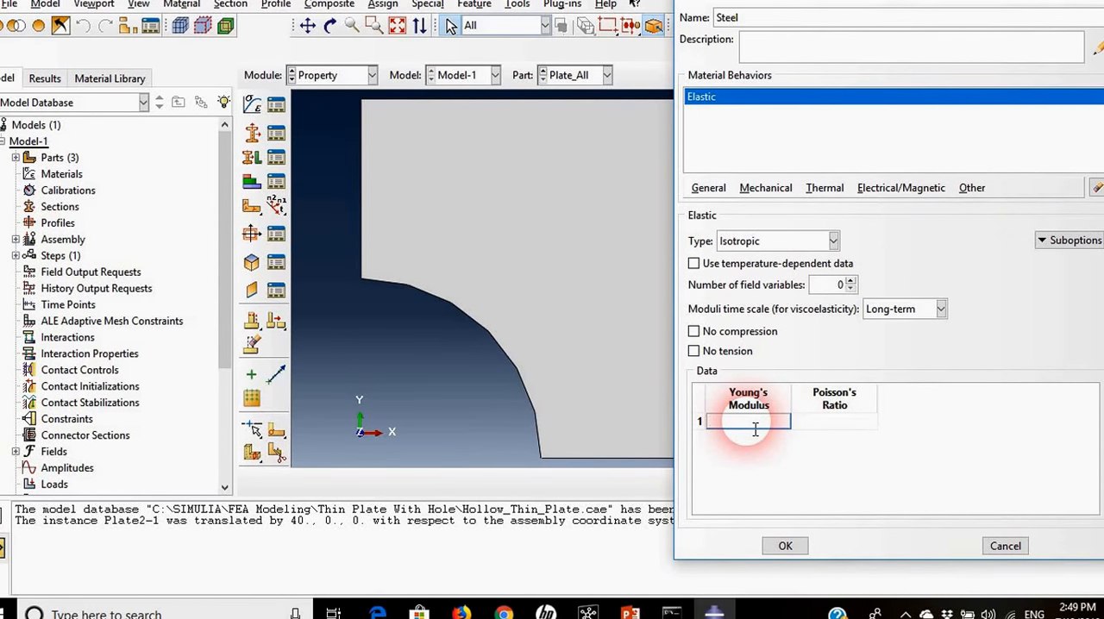
type("20000")
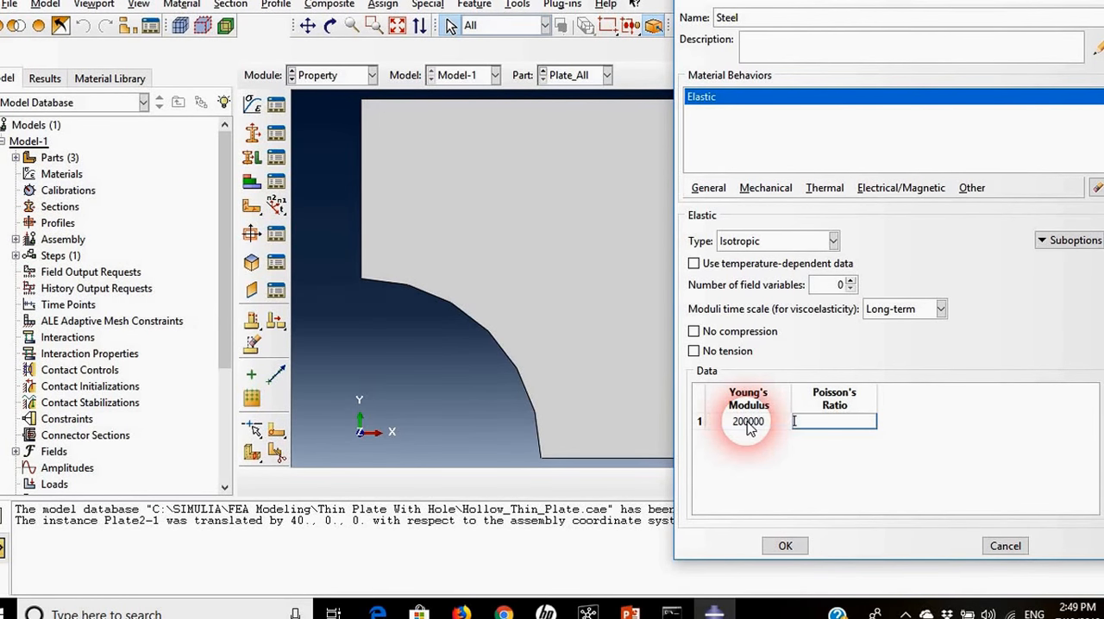
type("0.3")
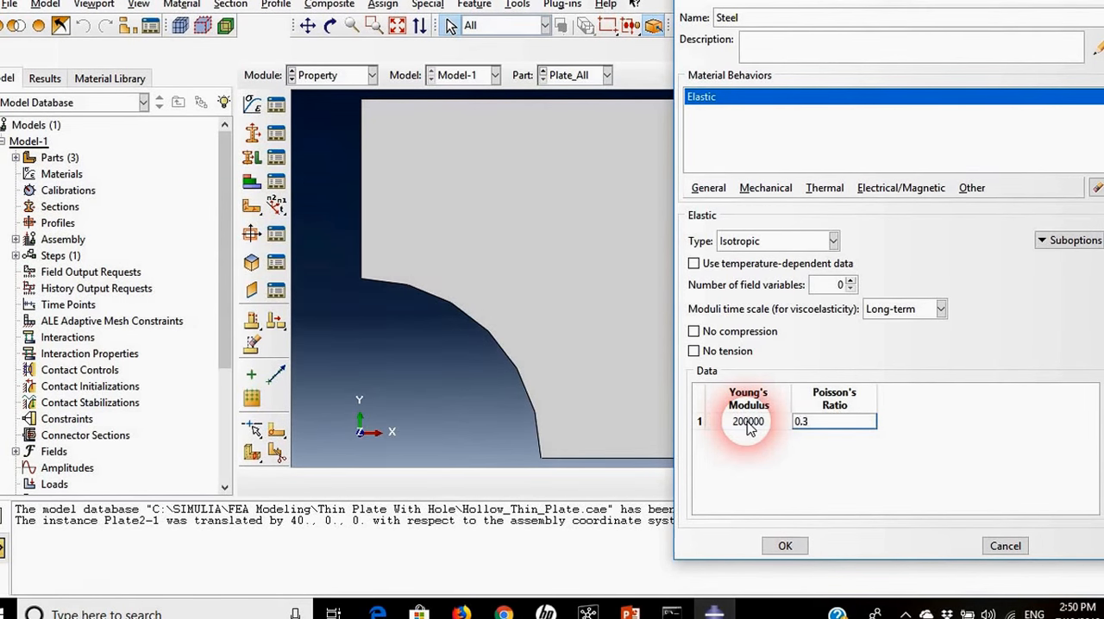
left_click(783, 545)
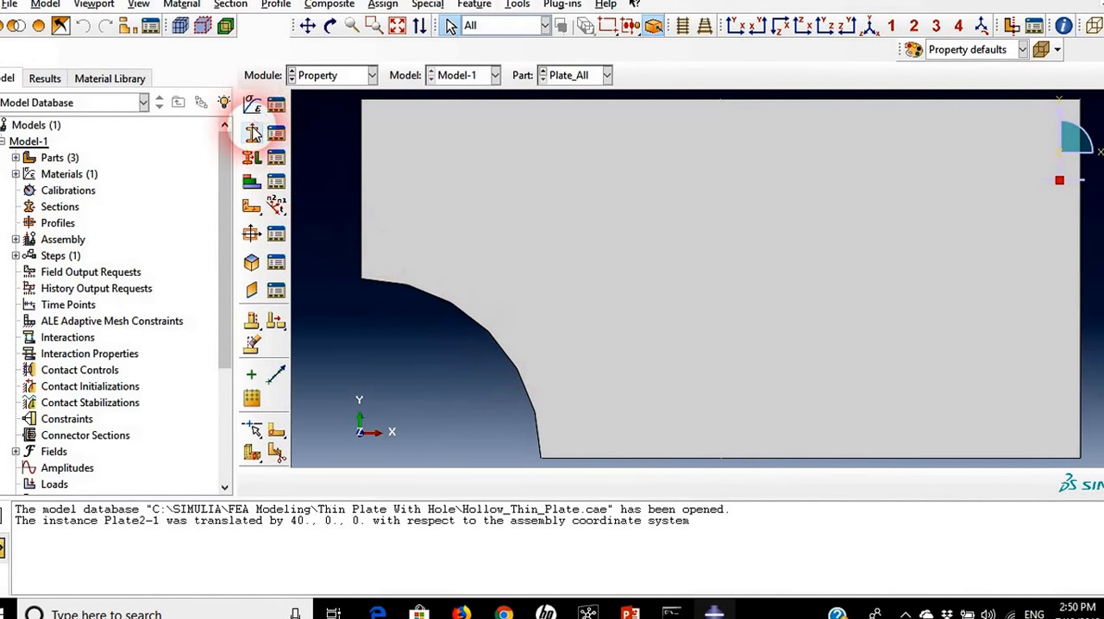
Step: Create Section-1: solid homogeneous, Steel, plane stress/strain thickness 1
left_click(252, 132)
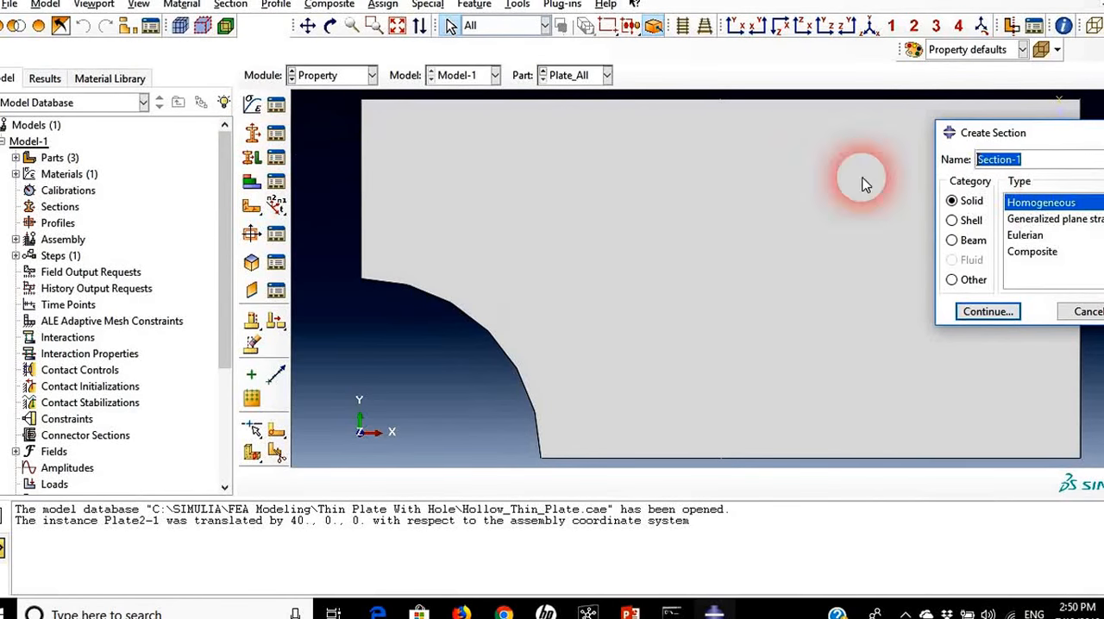
left_click(986, 311)
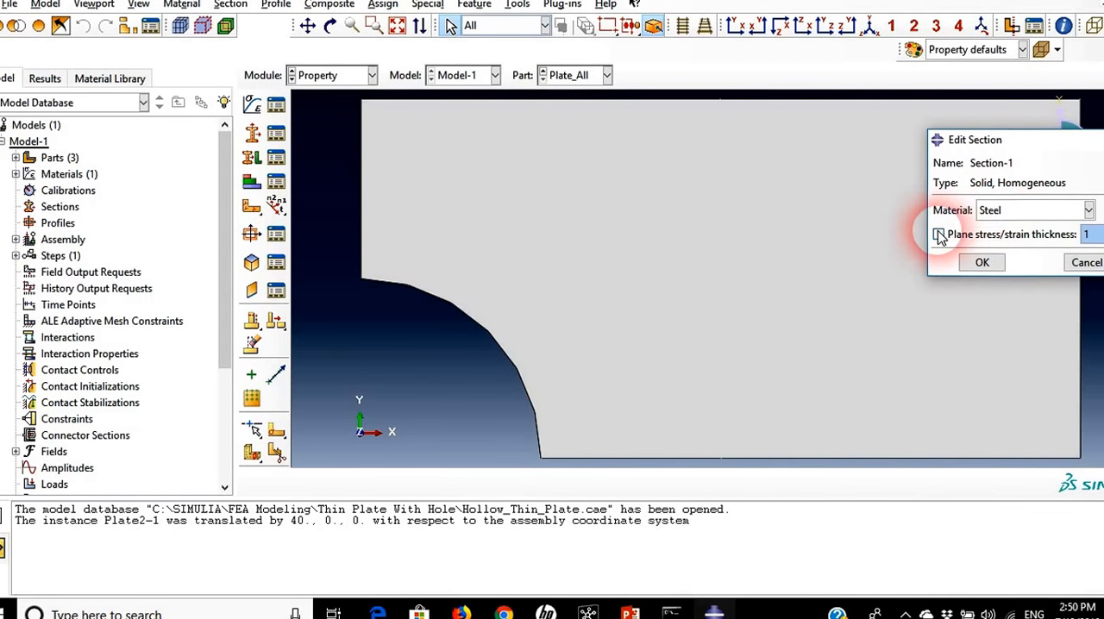
left_click(938, 235)
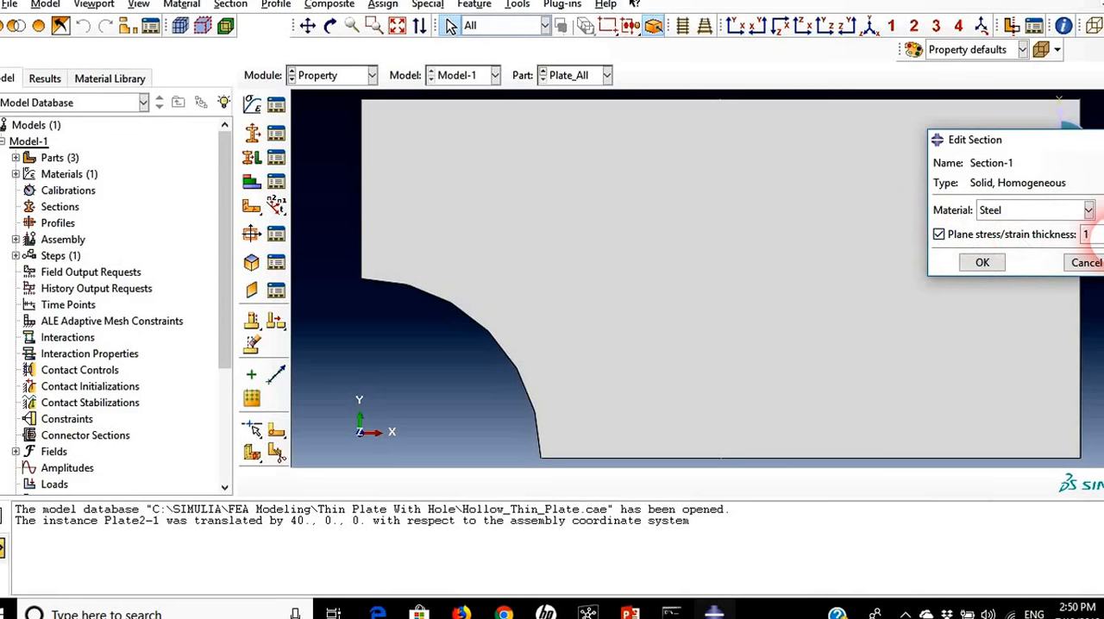
left_click(982, 262)
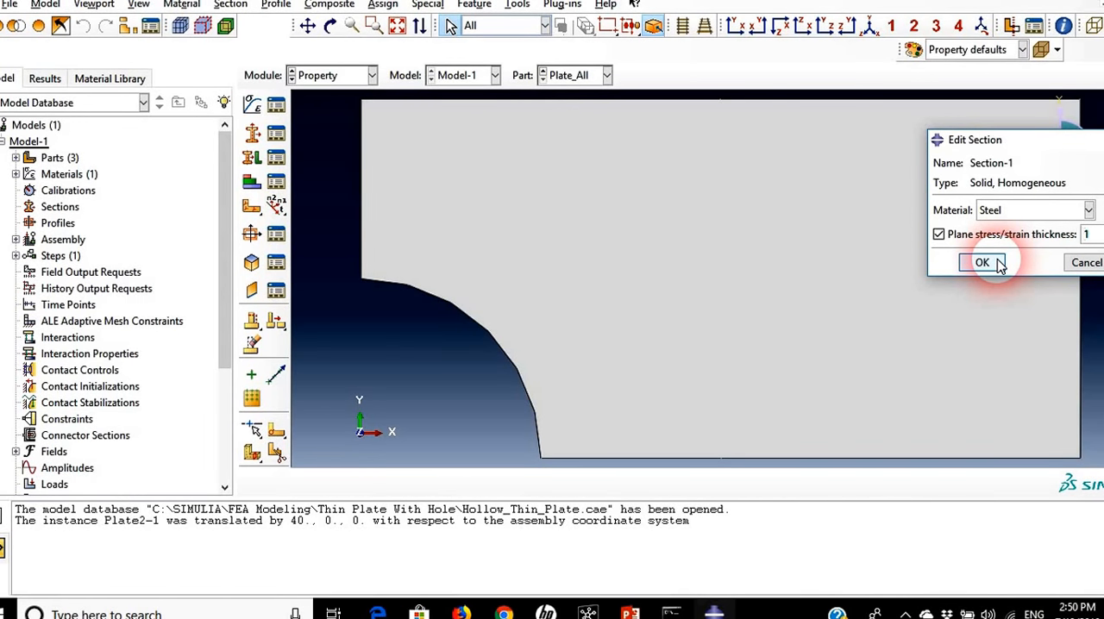
left_click(983, 262)
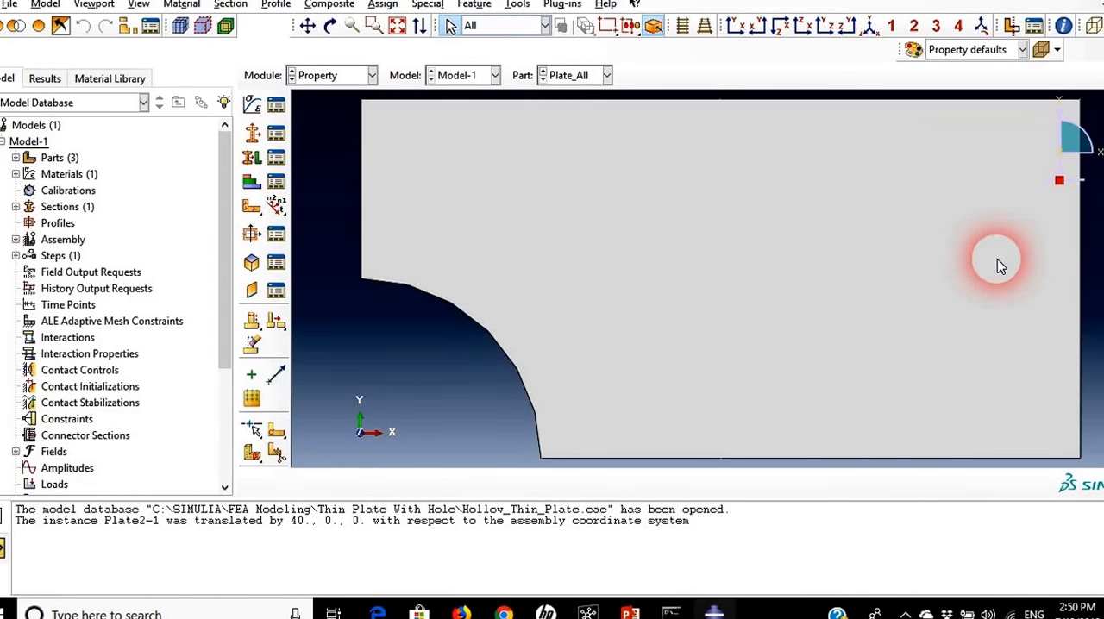
Step: Assign Section-1 (Steel) to the whole Plate_All region via Assign Section
left_click(252, 158)
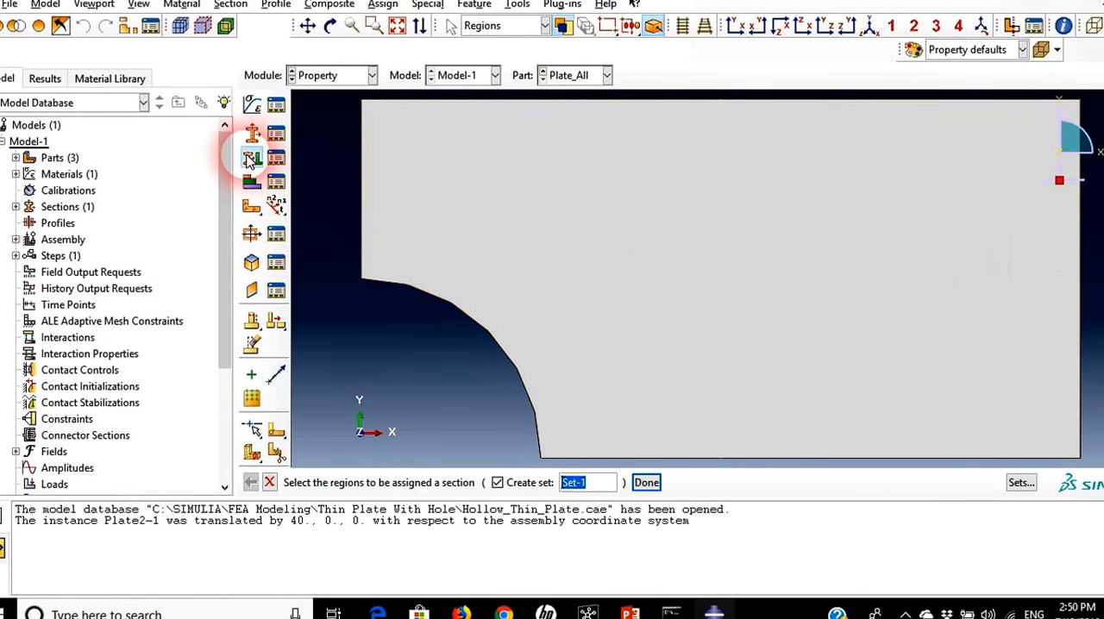
left_click(590, 244)
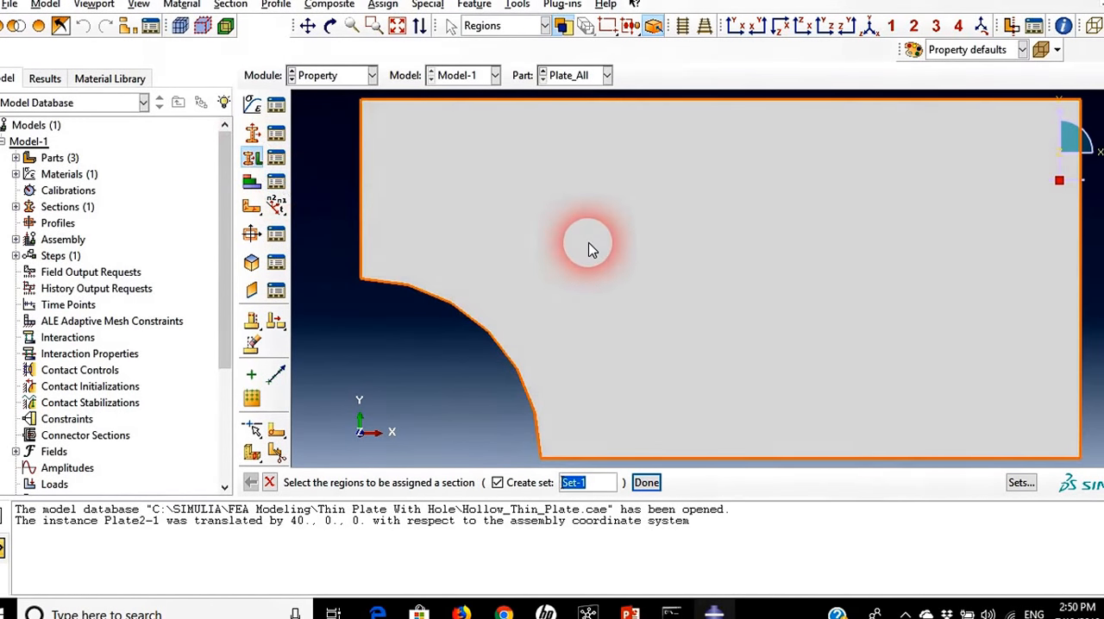
left_click(590, 245)
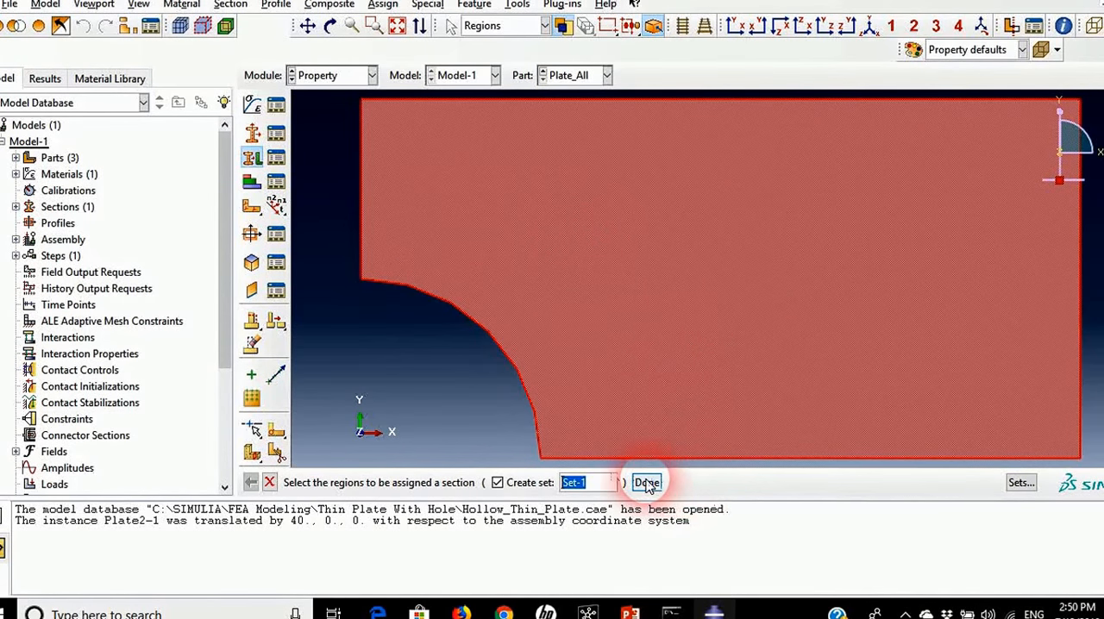
left_click(645, 483)
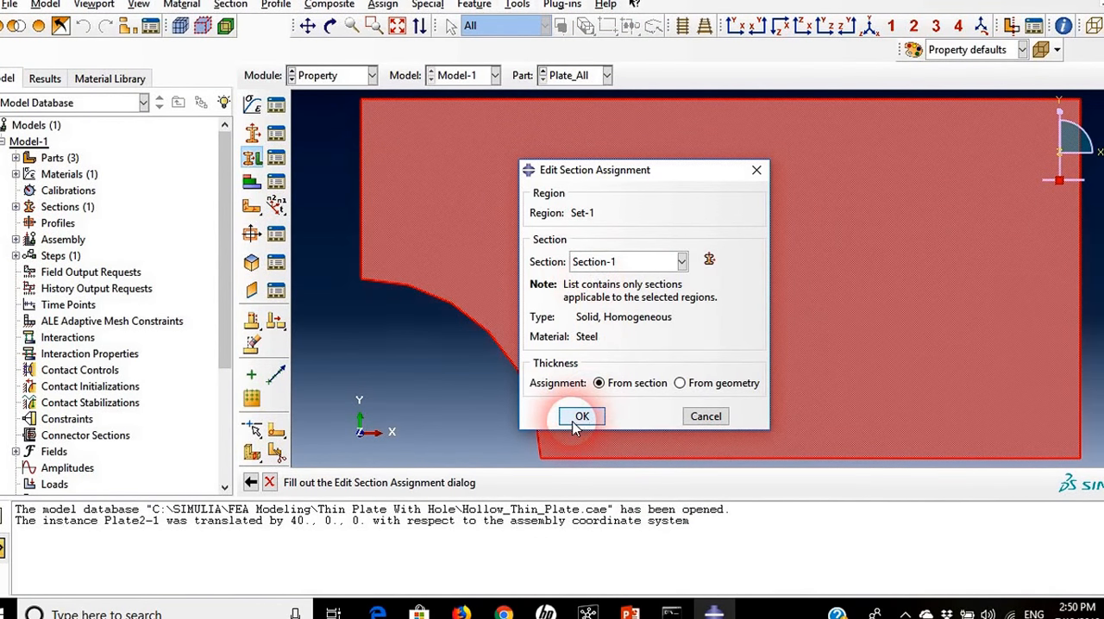
left_click(581, 416)
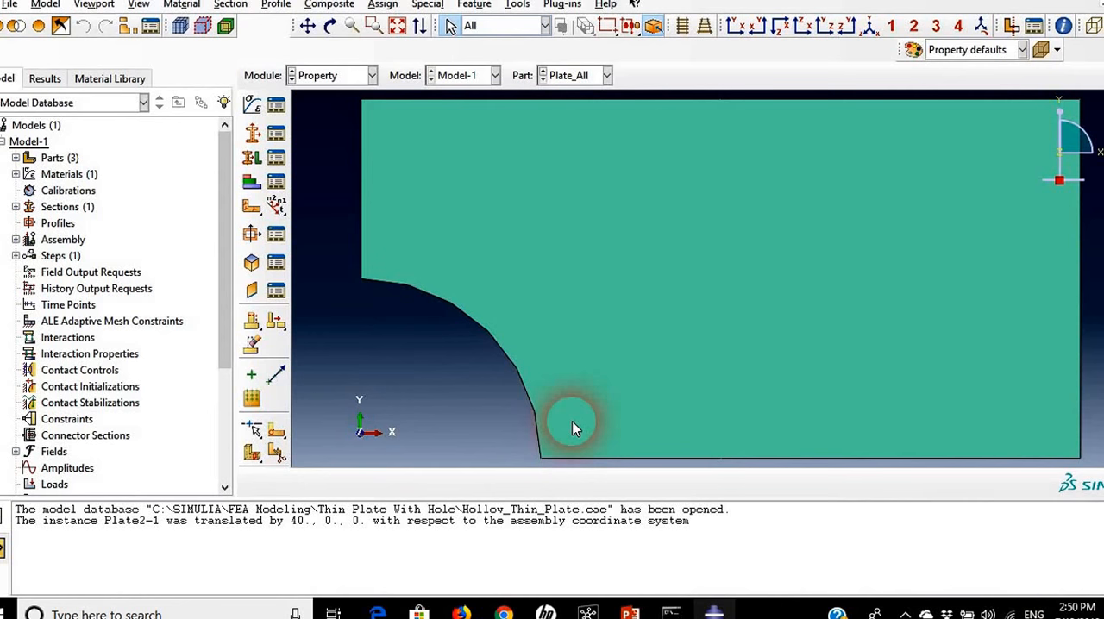